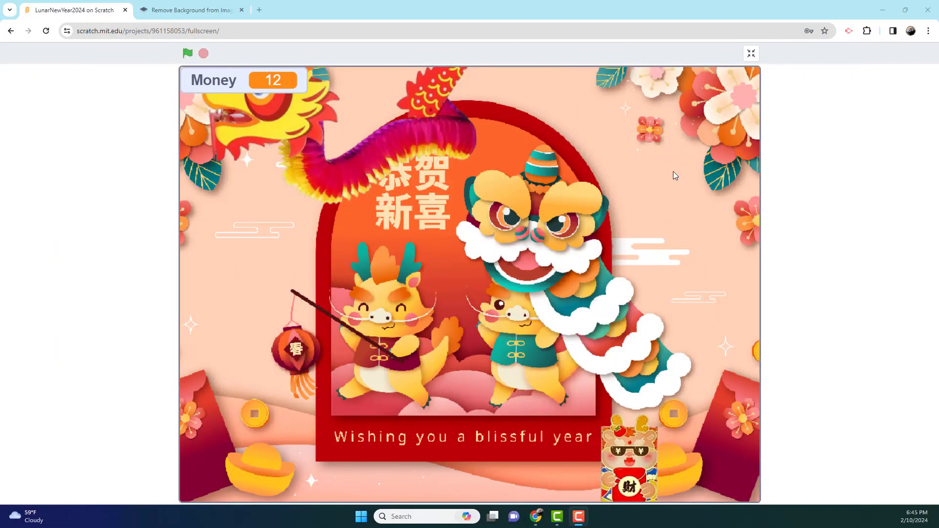
pyautogui.moveTo(676, 214)
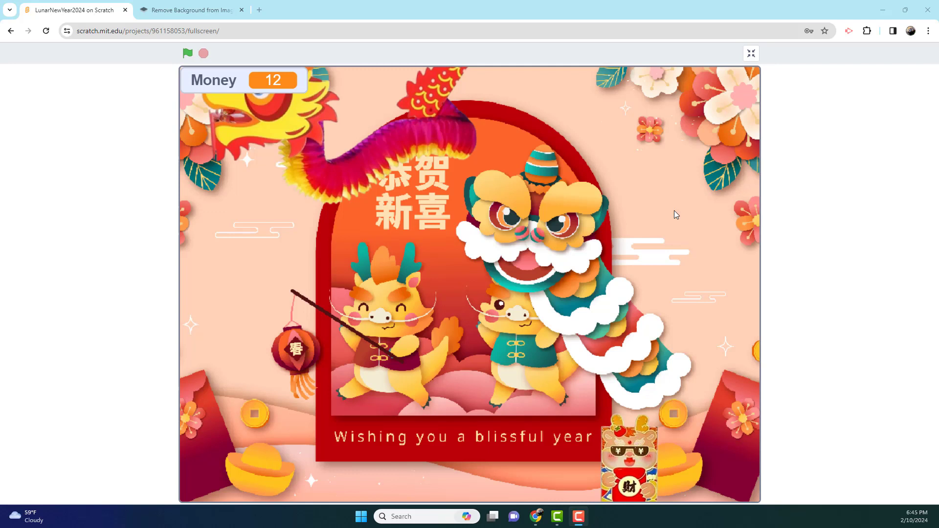
pyautogui.moveTo(726, 232)
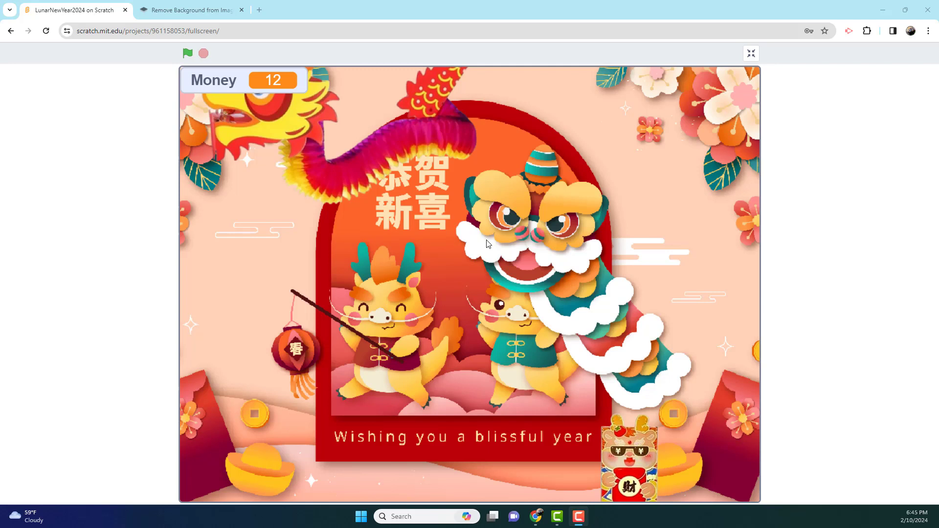
pyautogui.moveTo(820, 185)
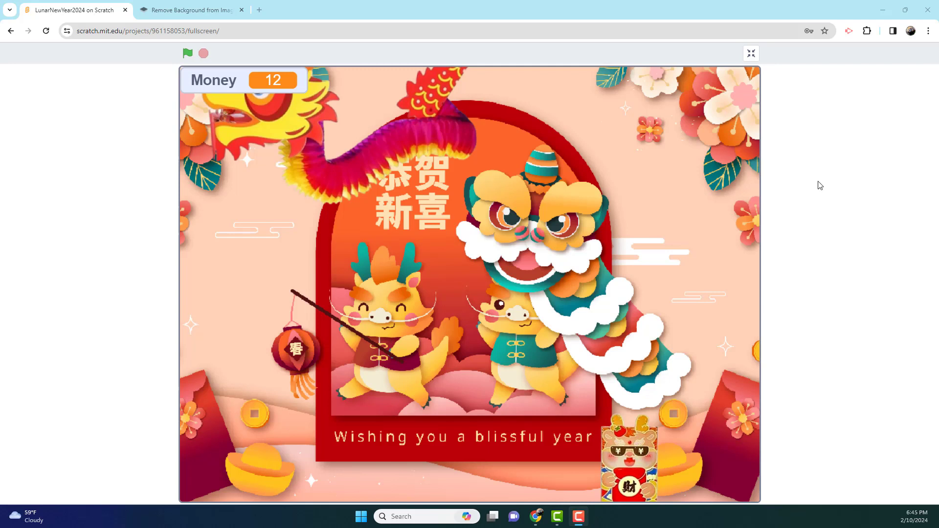
pyautogui.moveTo(465, 309)
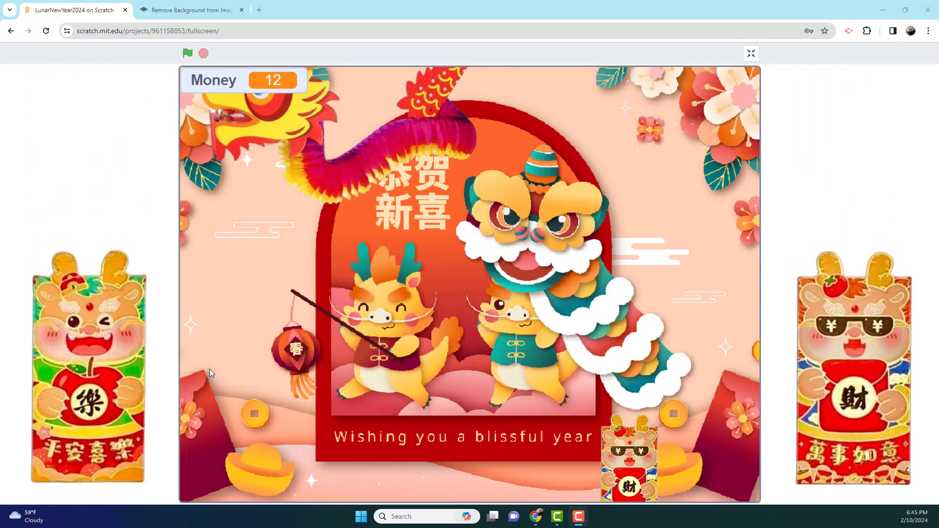
pyautogui.moveTo(295, 227)
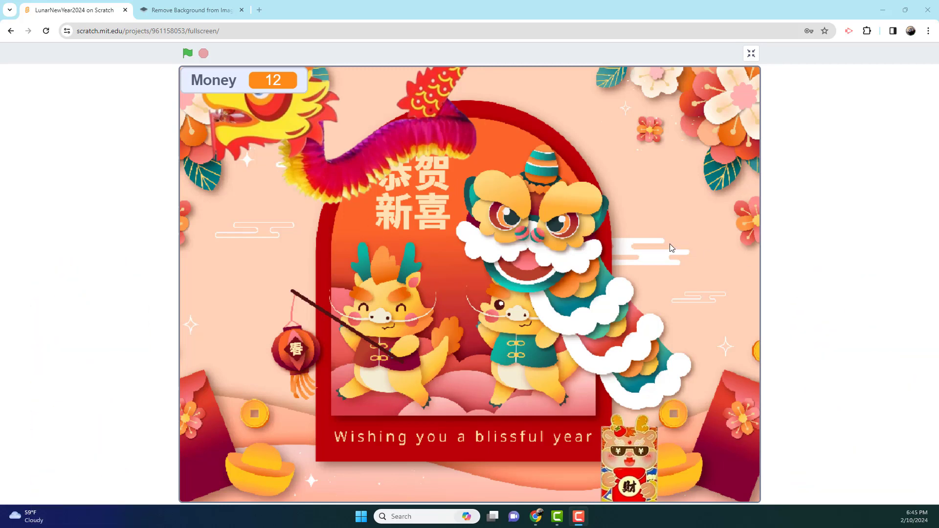
pyautogui.moveTo(545, 251)
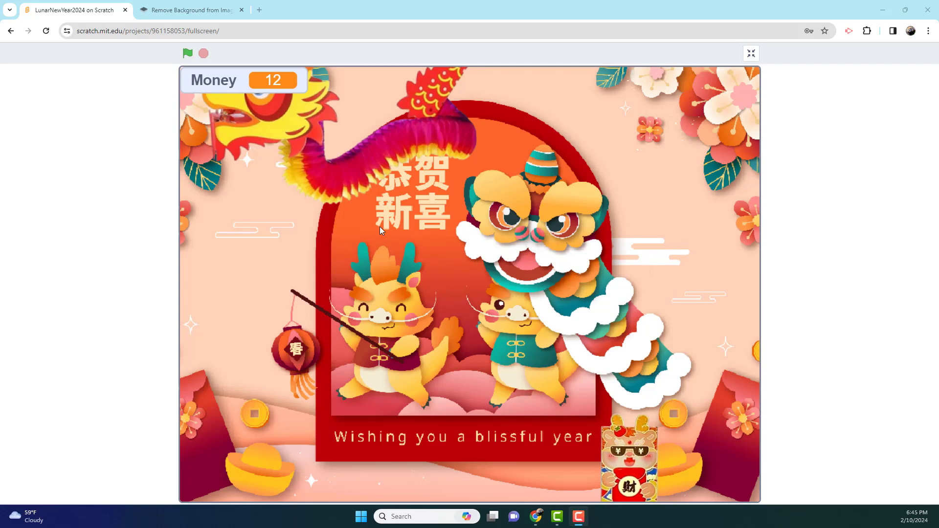
pyautogui.moveTo(532, 289)
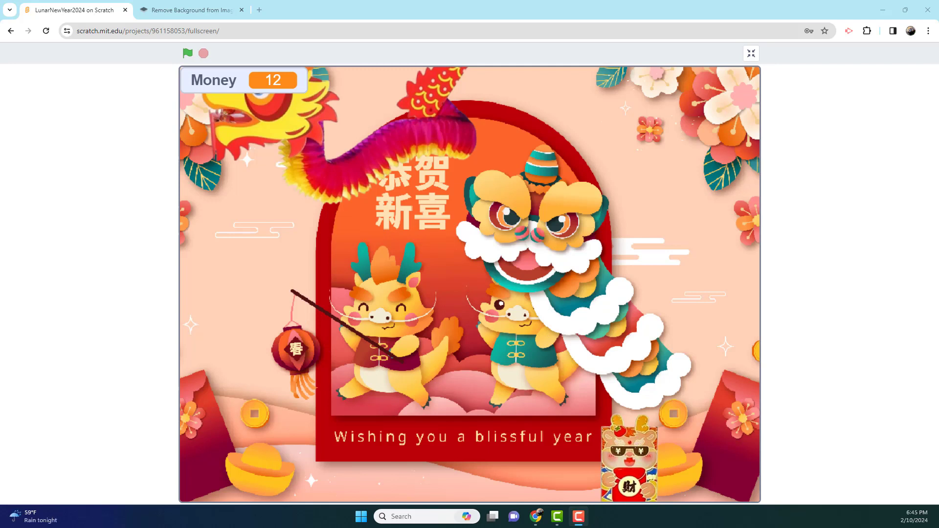
pyautogui.moveTo(626, 336)
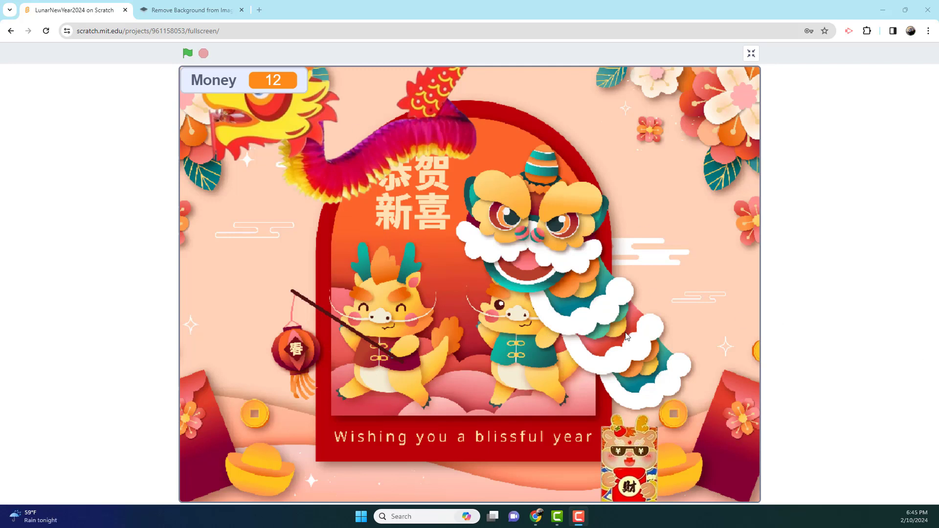
pyautogui.moveTo(230, 227)
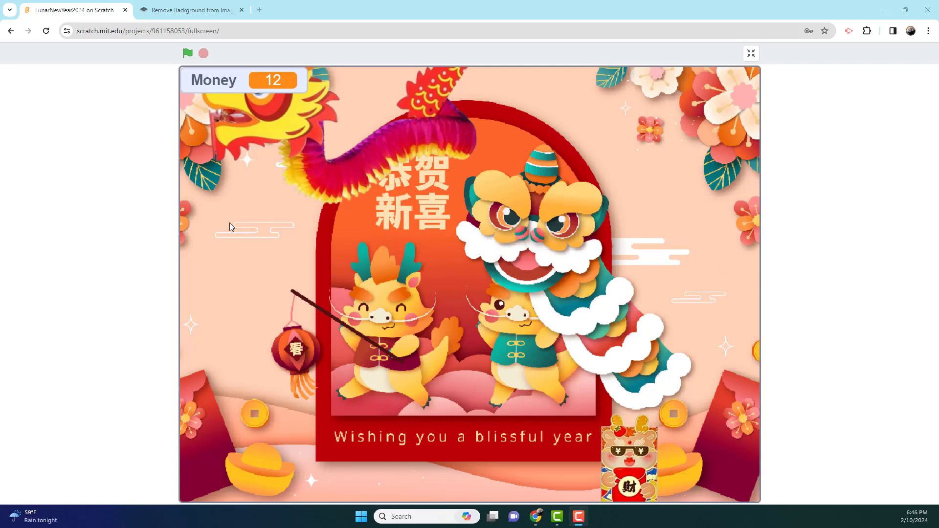
pyautogui.moveTo(458, 199)
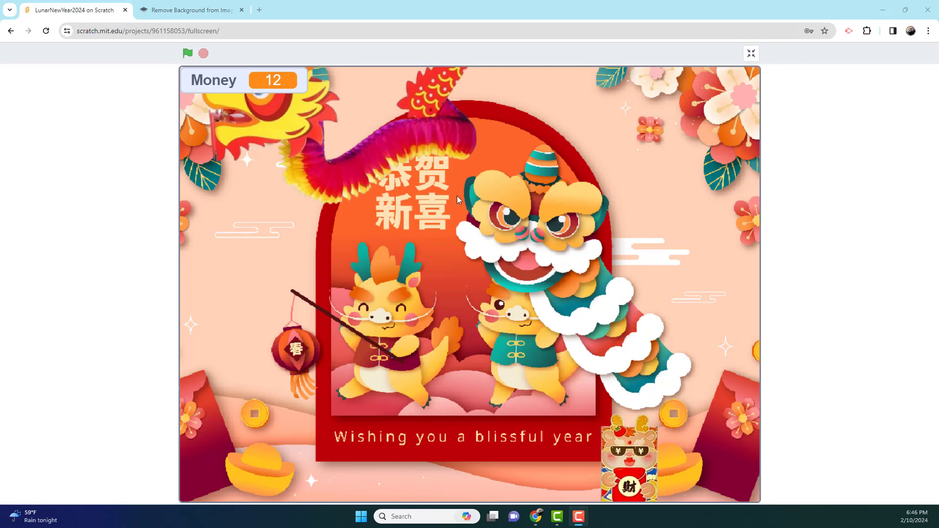
pyautogui.moveTo(532, 258)
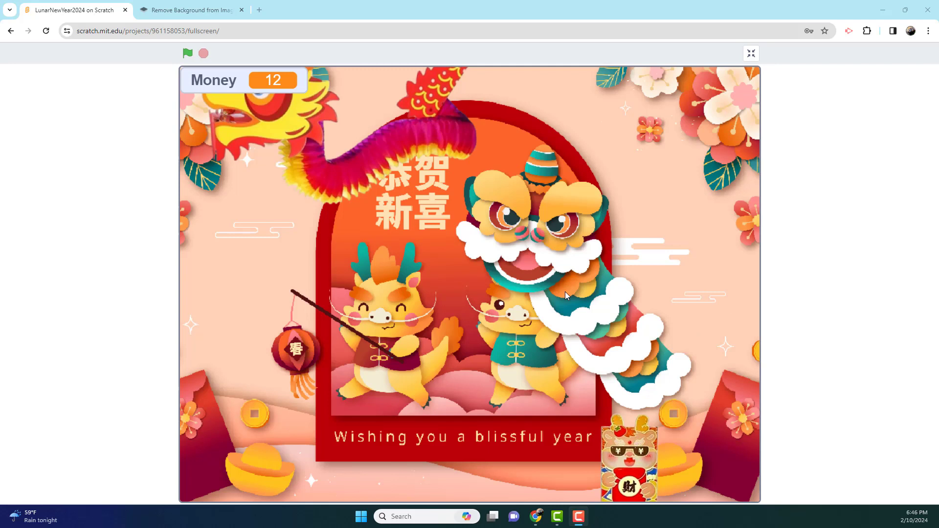
pyautogui.moveTo(186, 53)
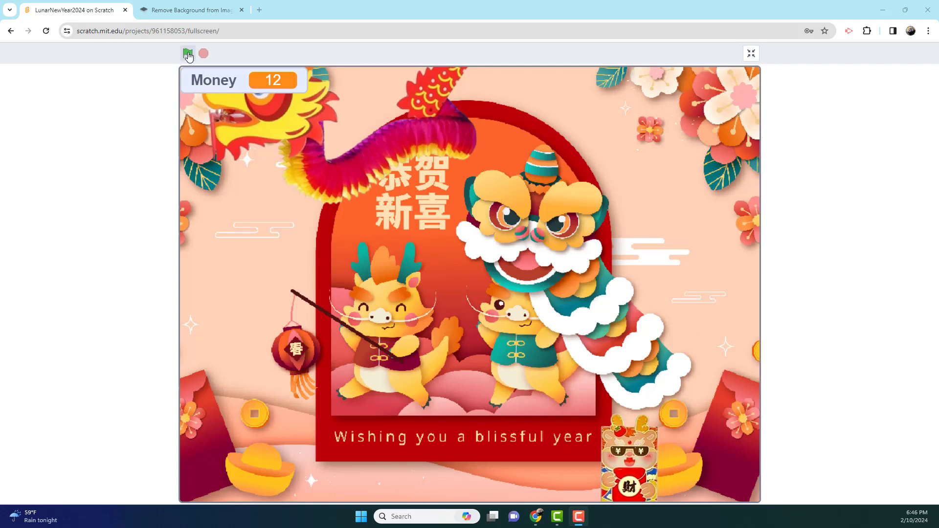
pyautogui.moveTo(187, 52)
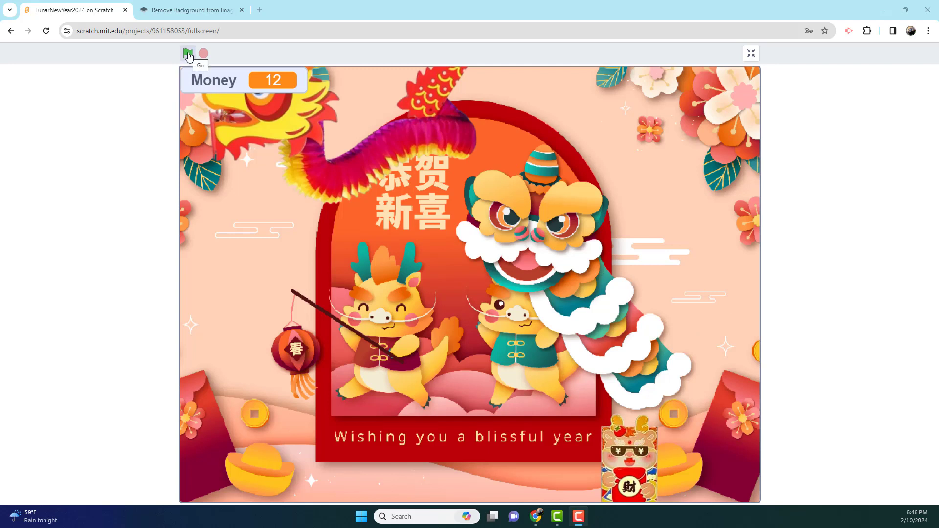
# Run the game, steer the ball so the dragon catches envelopes, and exit at Money 272
pyautogui.click(187, 53)
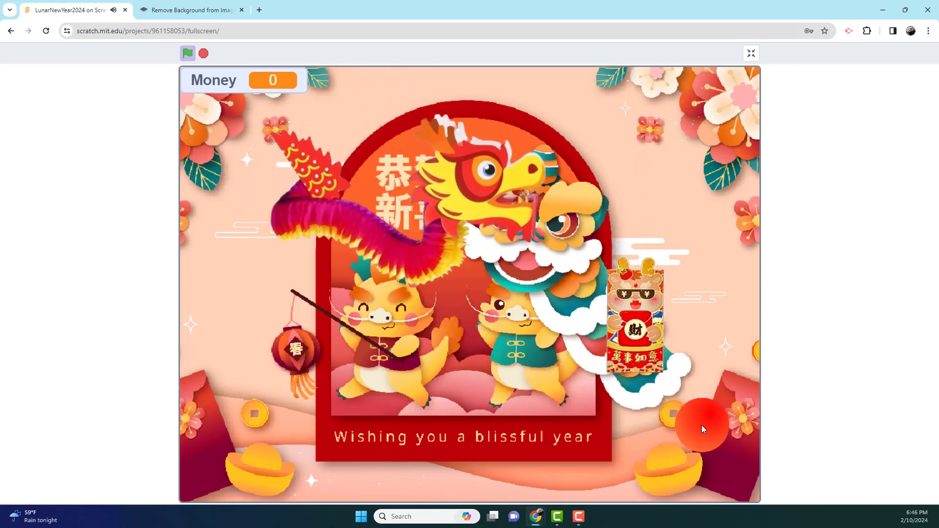
pyautogui.click(702, 427)
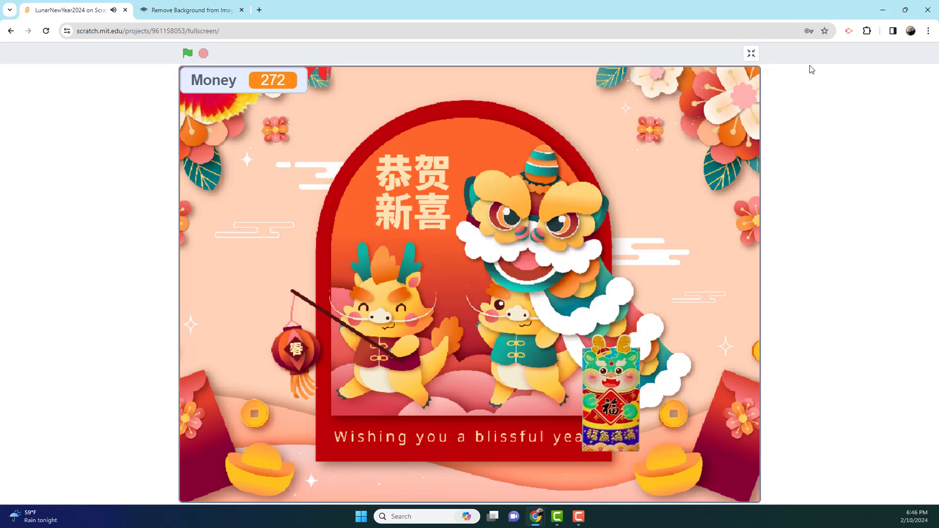
pyautogui.click(750, 52)
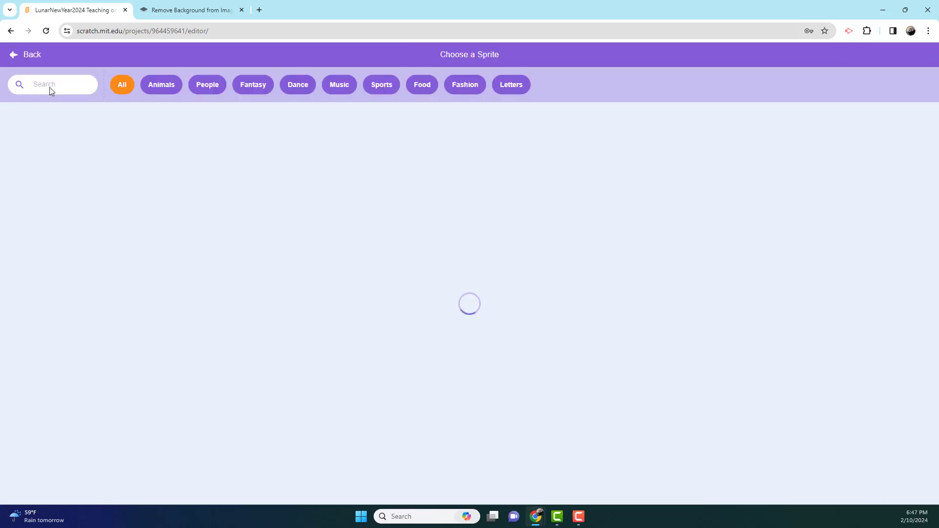
# Add a Ball sprite found by searching 'ba' and recolour its yellow ball red, adjusting saturation
pyautogui.write('v')
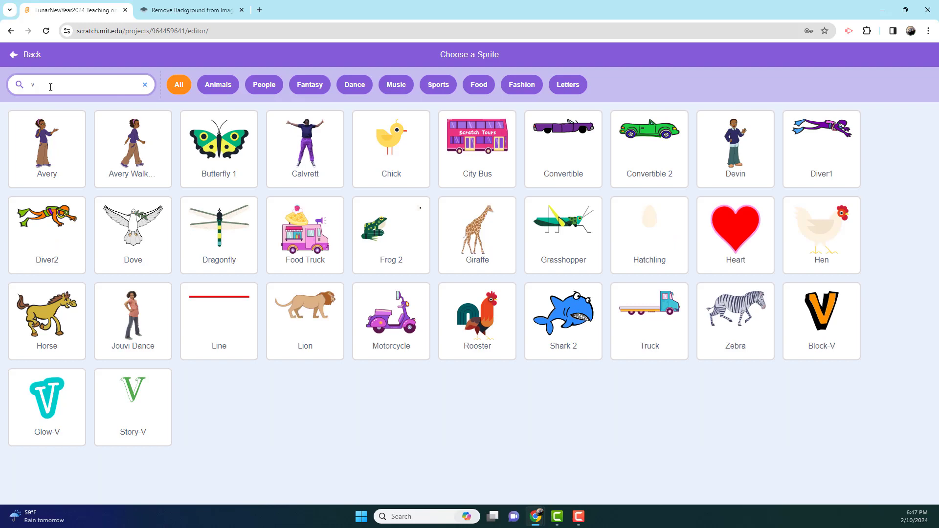
pyautogui.write('ba')
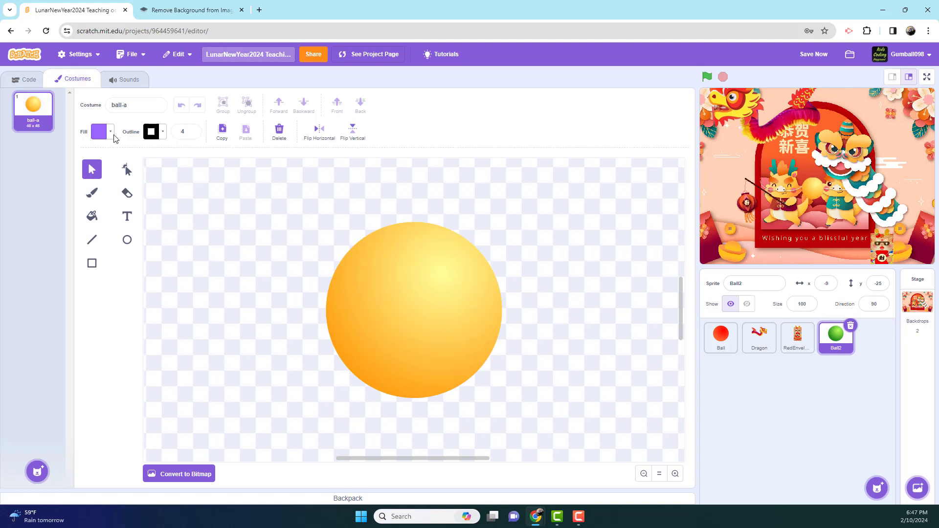
pyautogui.click(101, 131)
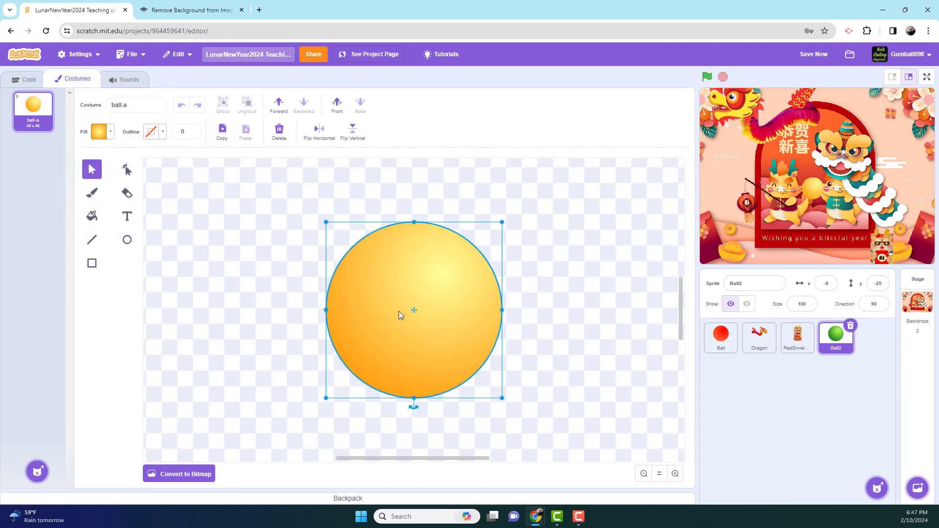
pyautogui.click(98, 132)
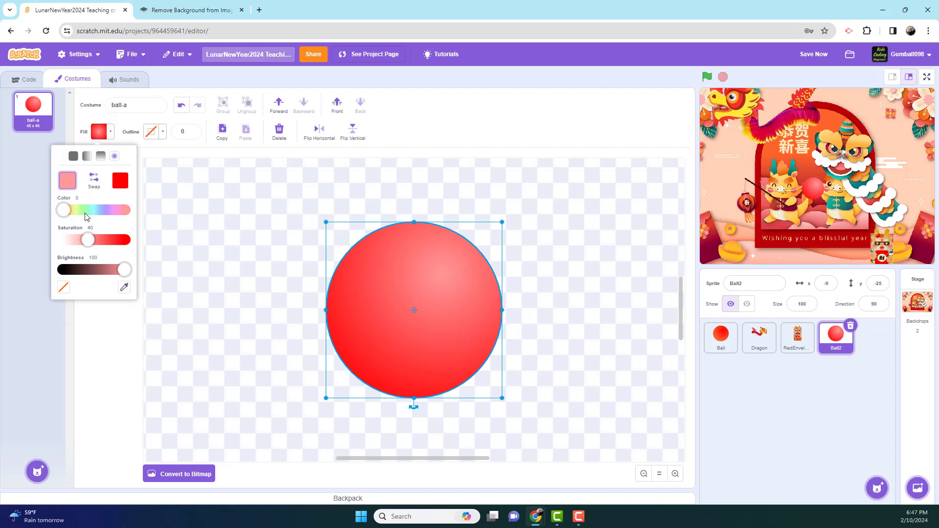
pyautogui.moveTo(88, 243)
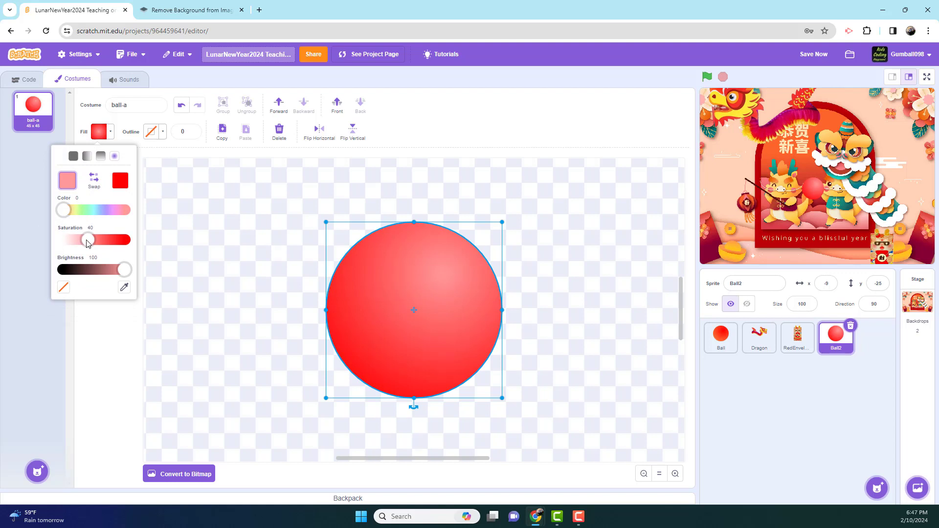
pyautogui.moveTo(63, 209); pyautogui.dragTo(67, 209)
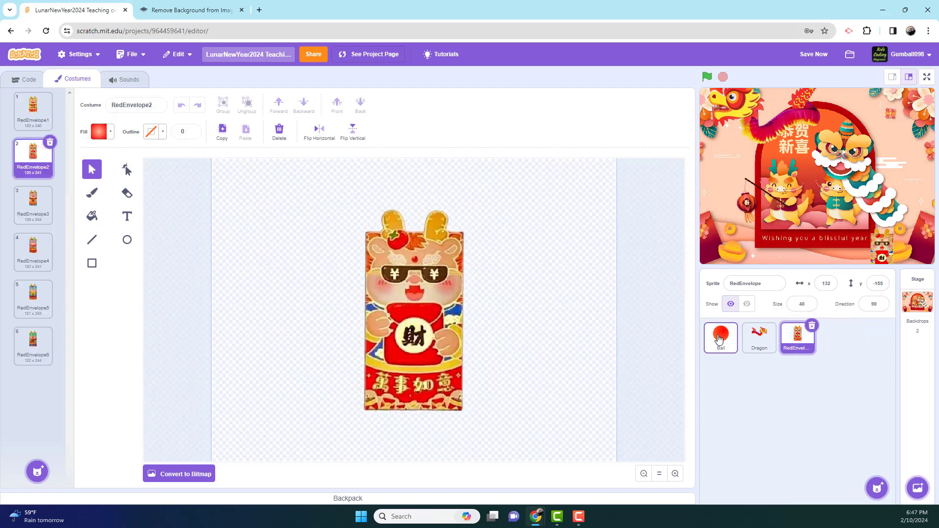
# Browse the RedEnvelope costumes, viewing designs 6, 3, 4 and 5
pyautogui.click(759, 337)
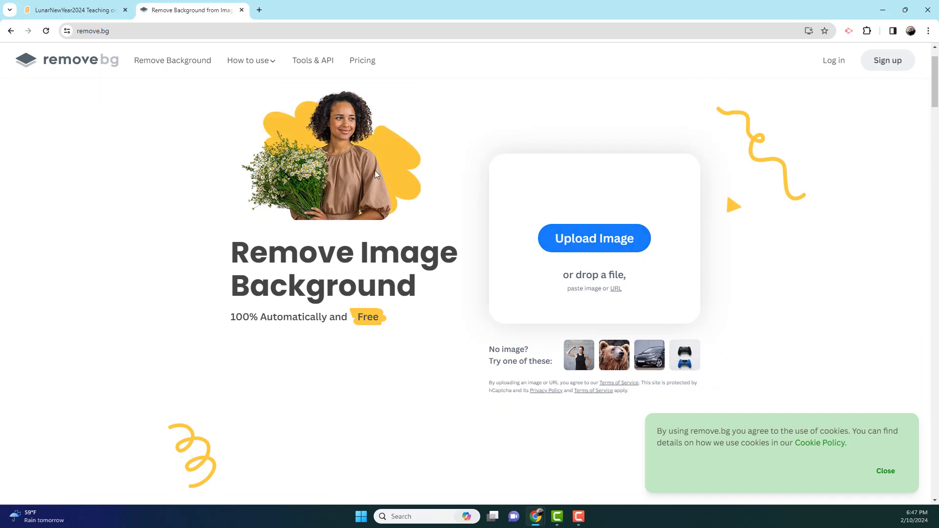
pyautogui.click(78, 9)
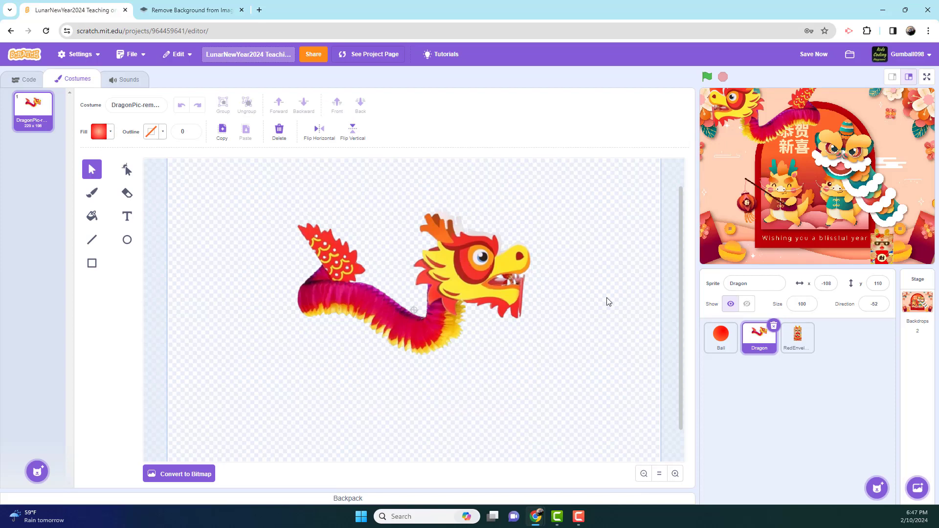
pyautogui.click(797, 338)
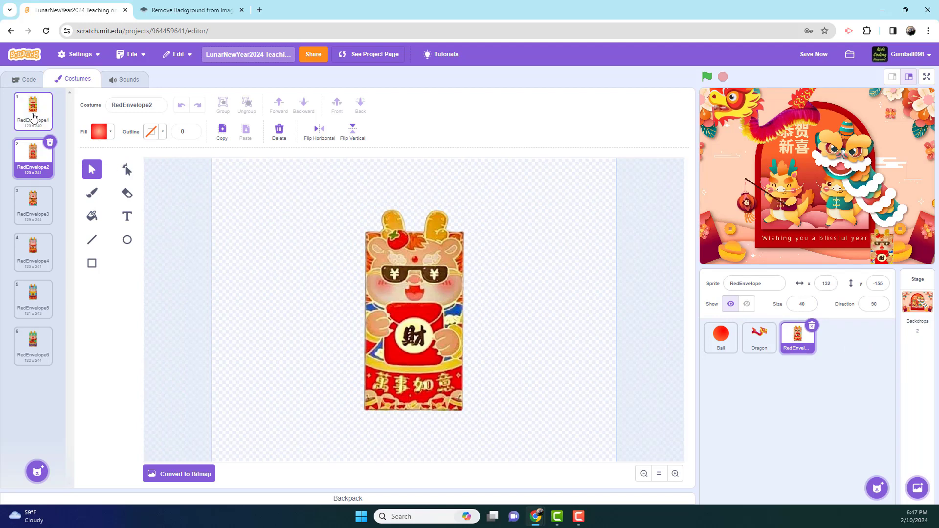
pyautogui.click(33, 203)
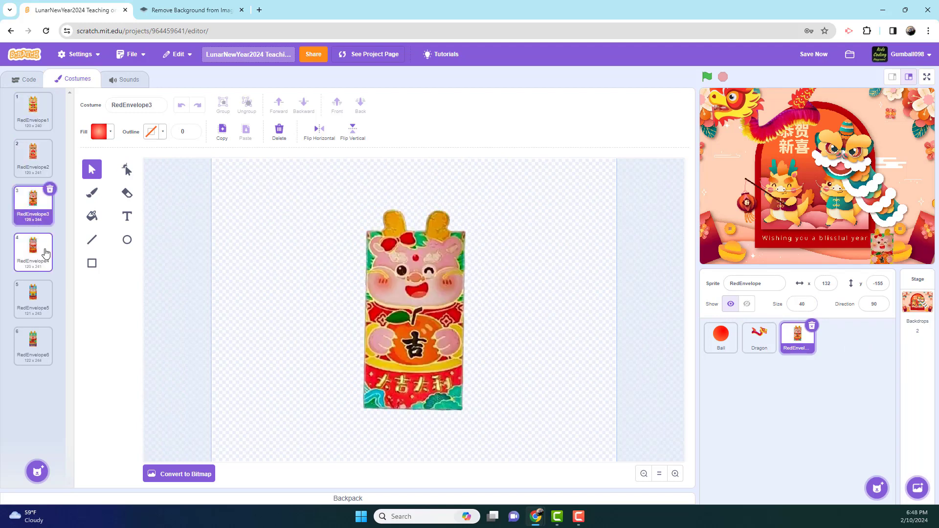
pyautogui.click(33, 345)
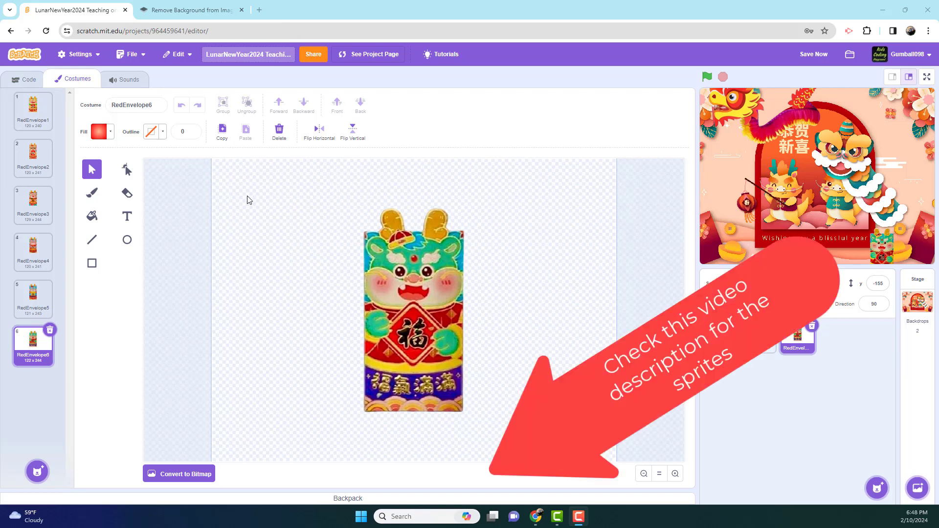
pyautogui.click(391, 262)
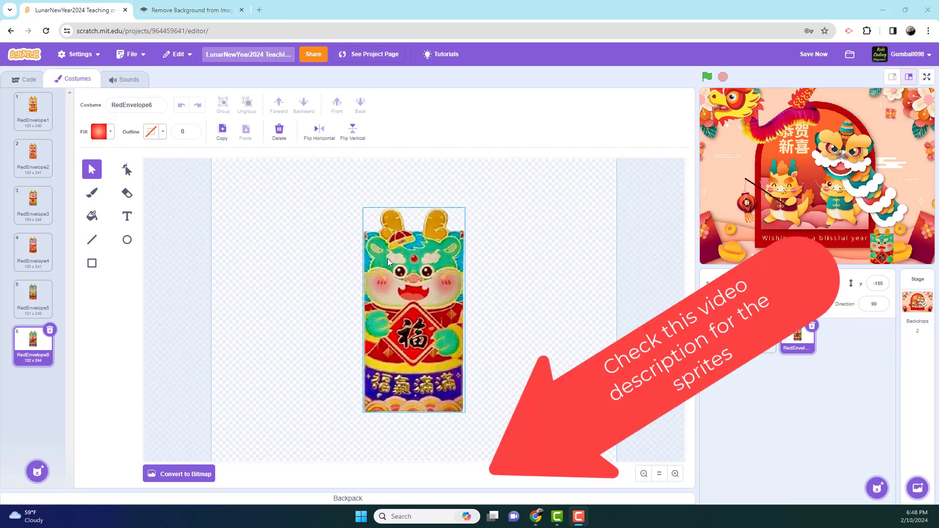
pyautogui.click(33, 203)
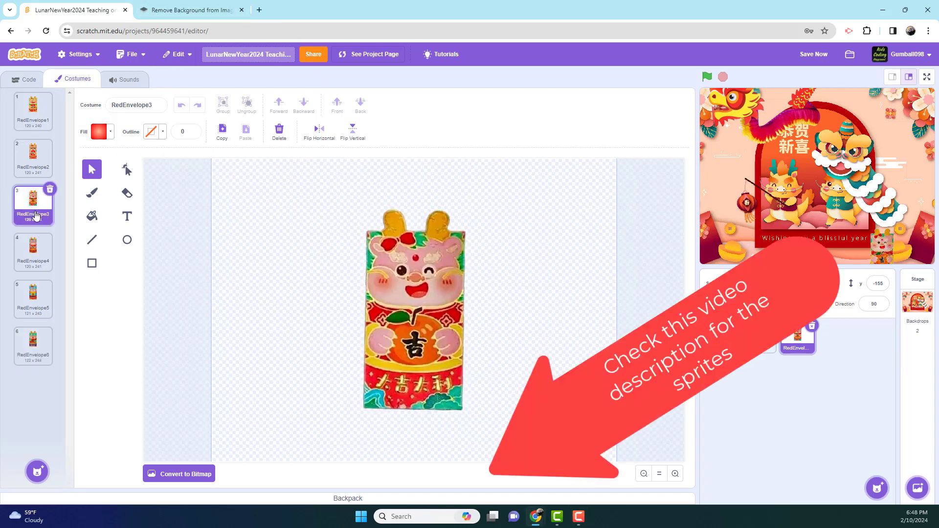
pyautogui.click(33, 252)
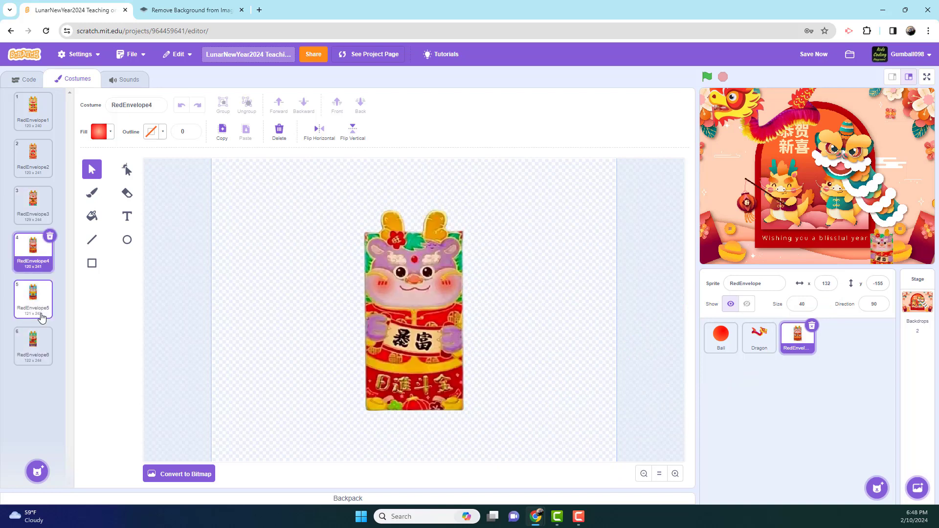
pyautogui.click(33, 295)
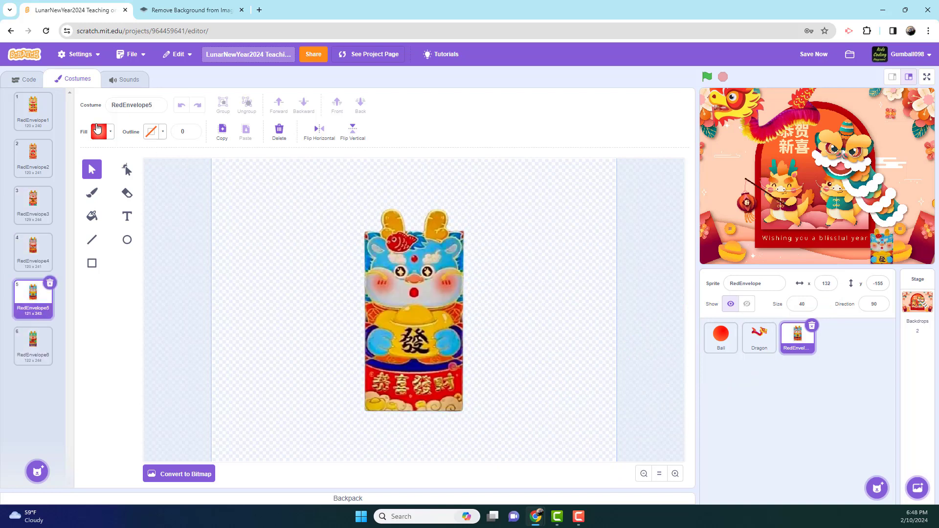
pyautogui.click(33, 108)
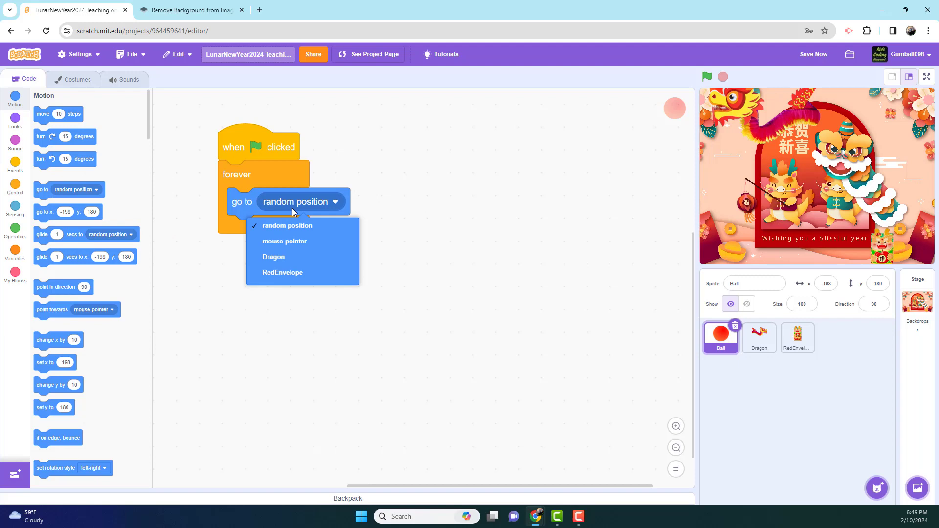
# Make the Ball go to the mouse-pointer and create a clone of itself every forever loop
pyautogui.click(285, 241)
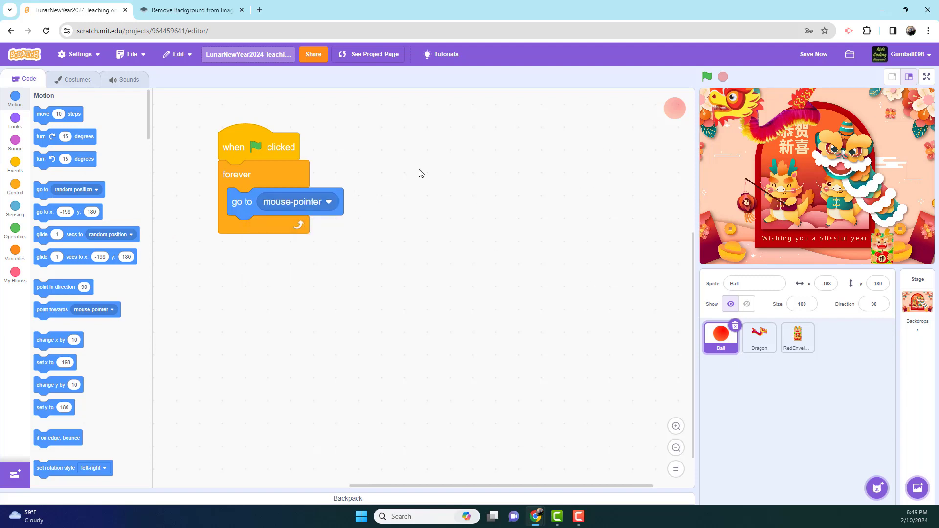
pyautogui.click(15, 186)
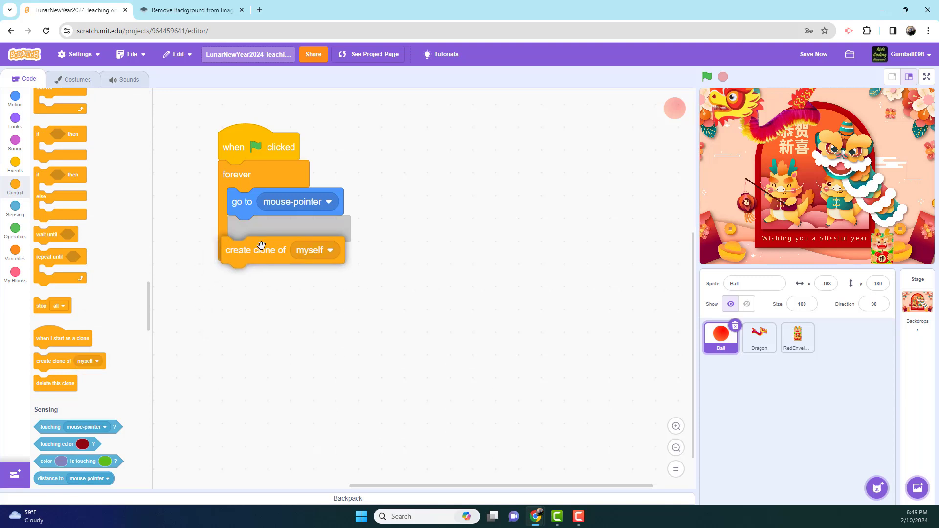
pyautogui.moveTo(256, 250); pyautogui.dragTo(256, 229)
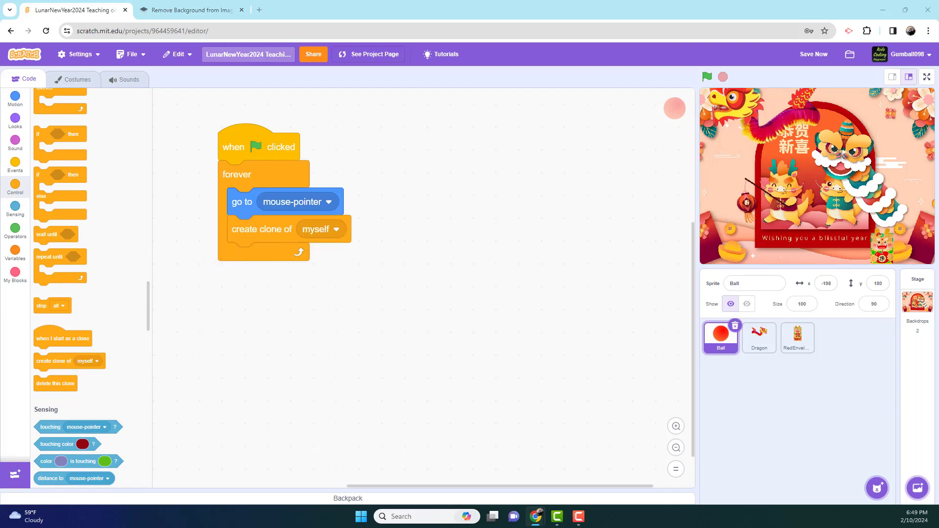
pyautogui.moveTo(337, 168)
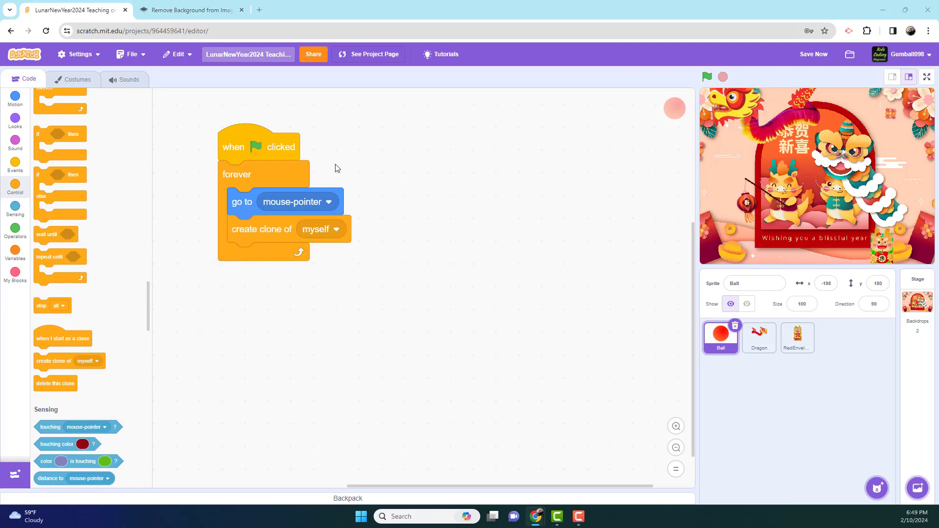
# Build the clone script: set size 100, repeat 10 change size by -5, then delete this clone
pyautogui.click(15, 165)
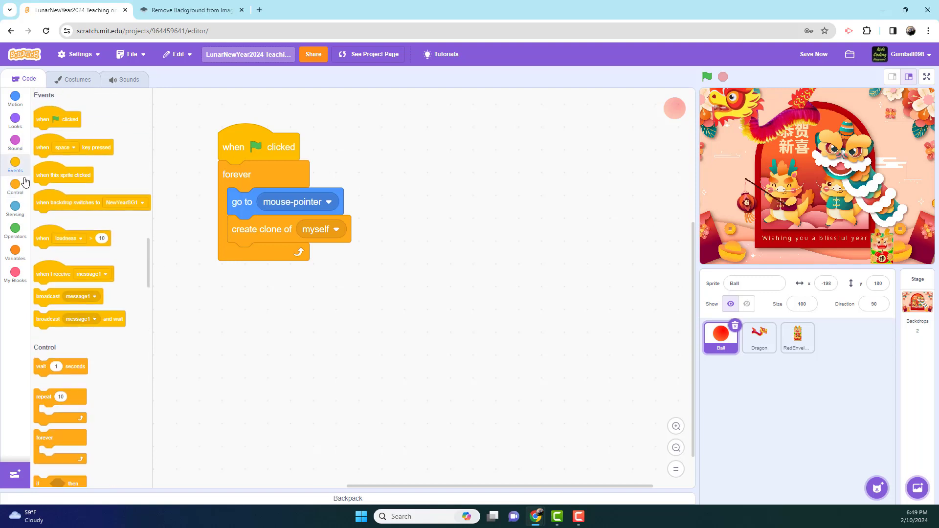
pyautogui.scroll(-3)
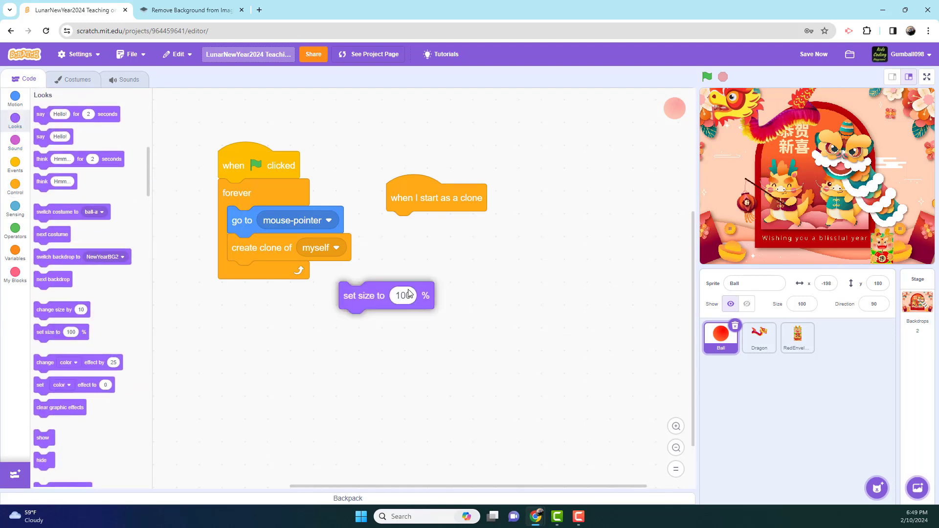
pyautogui.moveTo(363, 295); pyautogui.dragTo(411, 225)
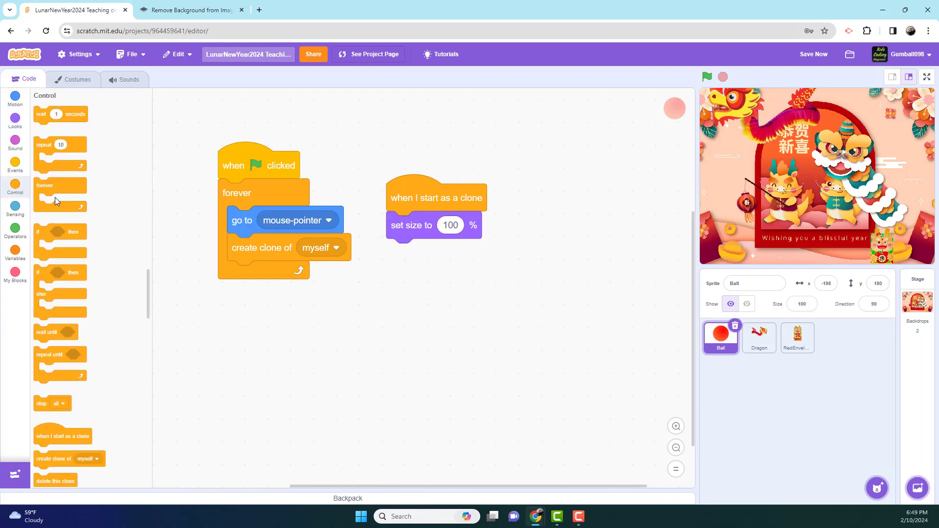
pyautogui.moveTo(55, 144); pyautogui.dragTo(403, 253)
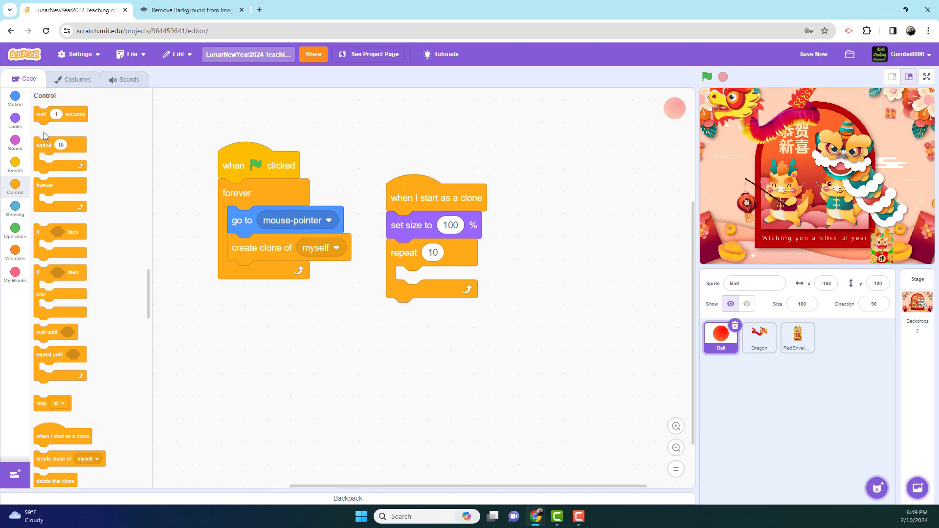
pyautogui.click(15, 117)
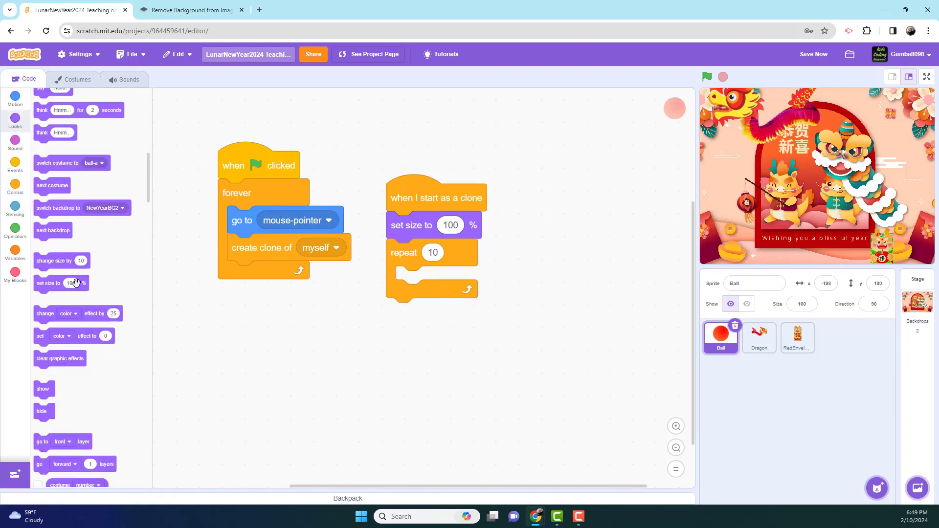
pyautogui.moveTo(59, 282); pyautogui.dragTo(125, 283)
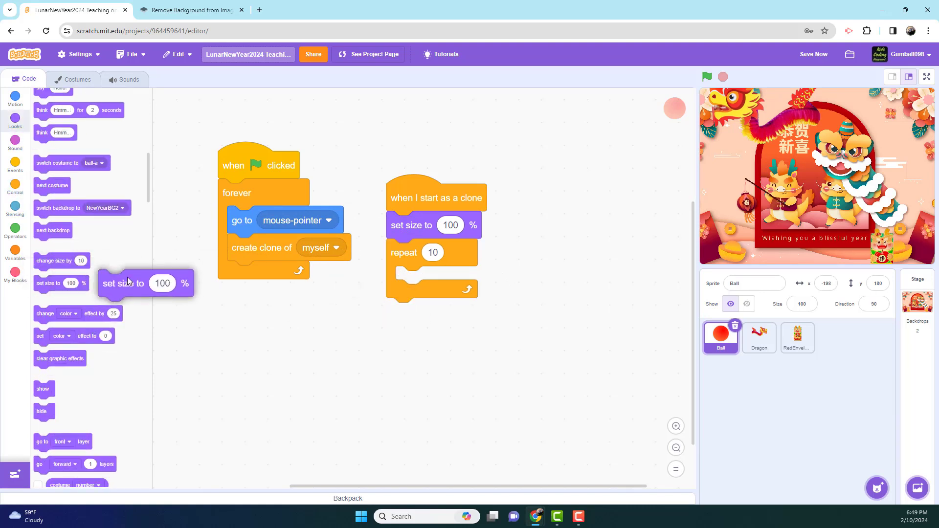
pyautogui.moveTo(123, 283); pyautogui.dragTo(430, 279)
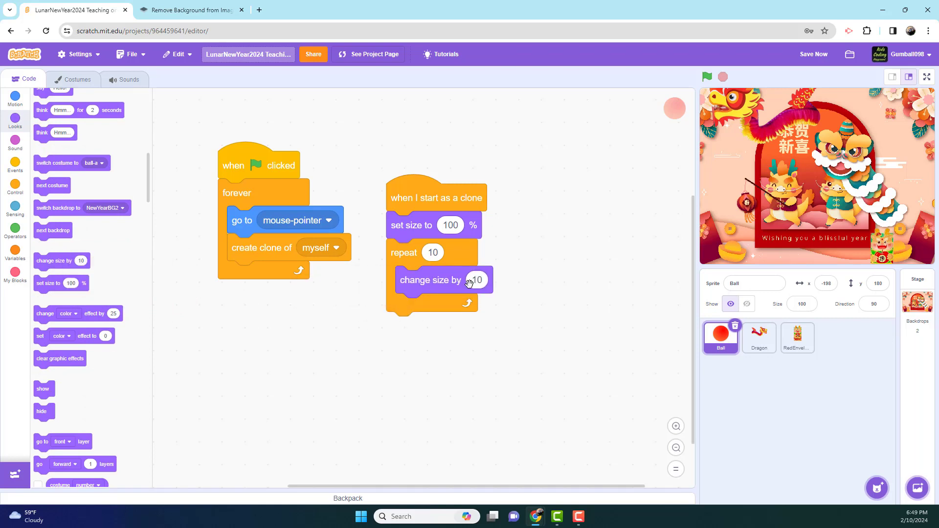
pyautogui.click(477, 279)
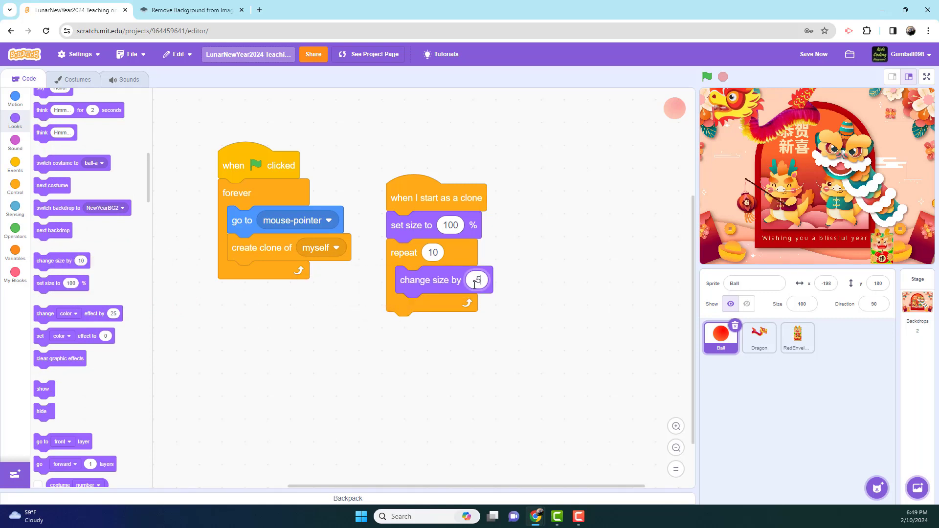
pyautogui.write('-5')
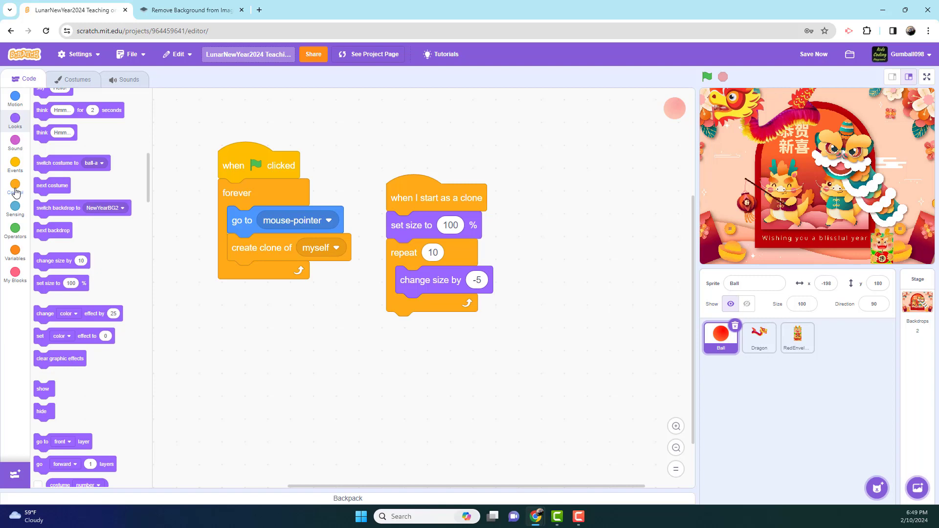
pyautogui.click(16, 185)
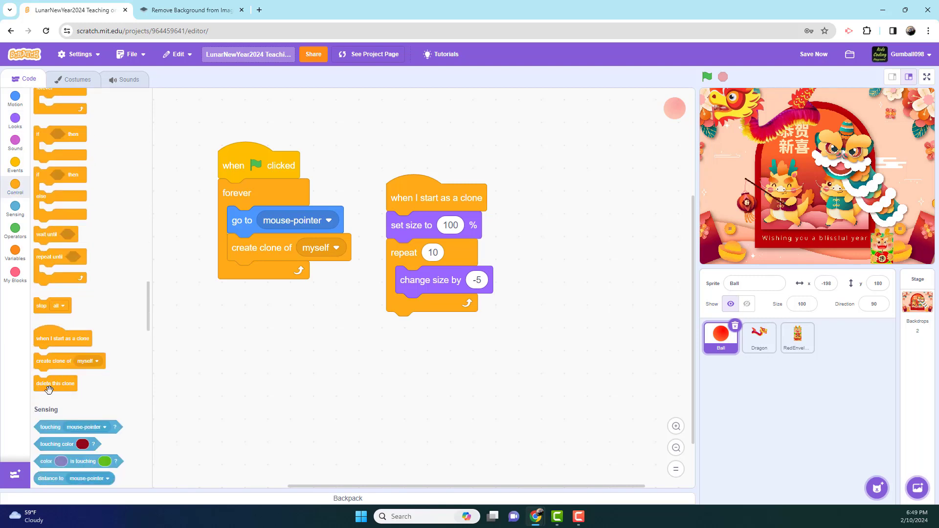
pyautogui.moveTo(54, 383); pyautogui.dragTo(423, 326)
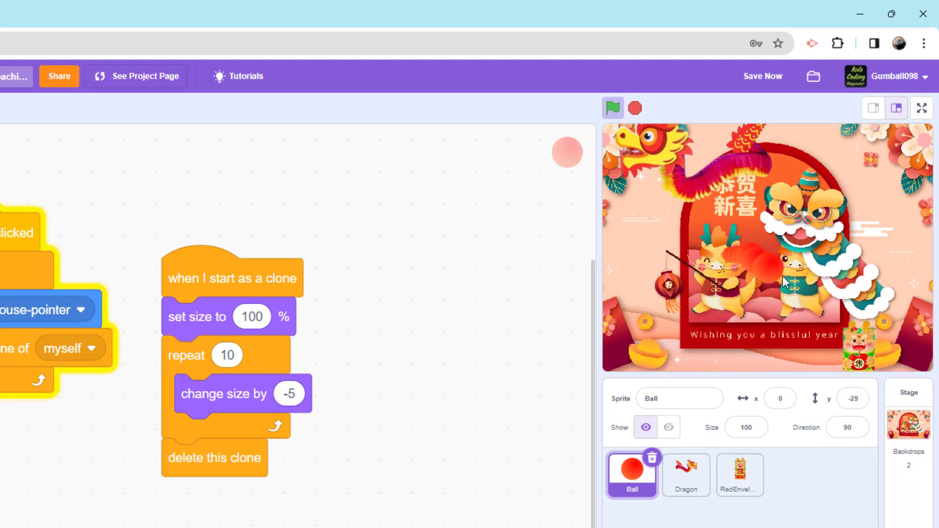
# Move the ball across the stage to test its shrinking-clone trail, then stop the game
pyautogui.moveTo(784, 282); pyautogui.dragTo(683, 226)
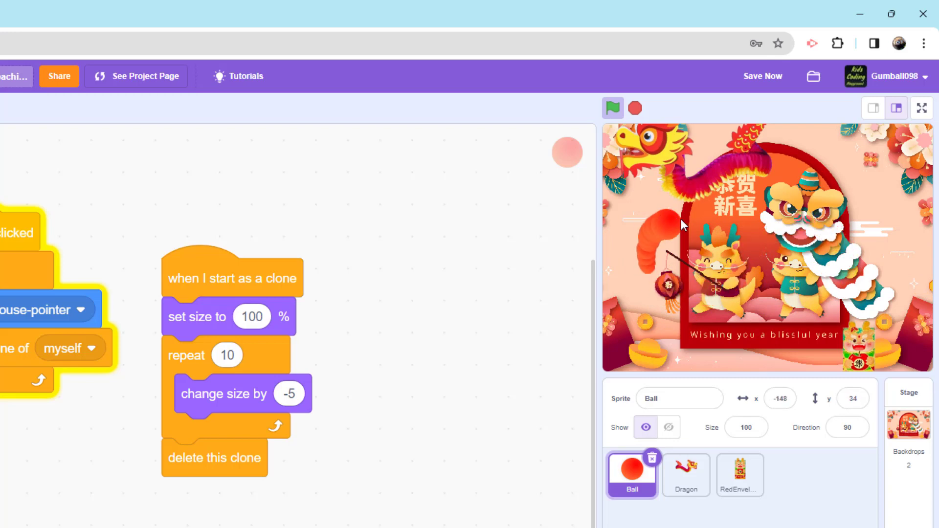
pyautogui.click(612, 107)
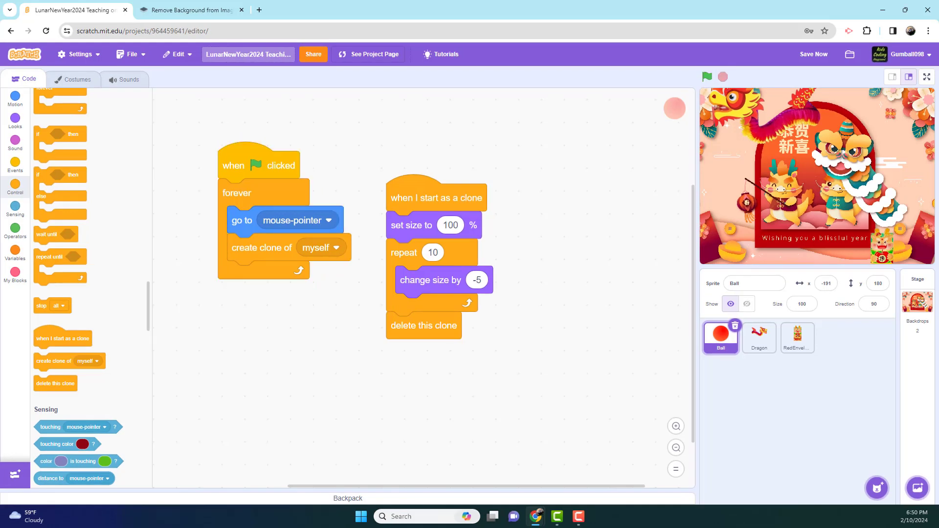
pyautogui.moveTo(847, 381)
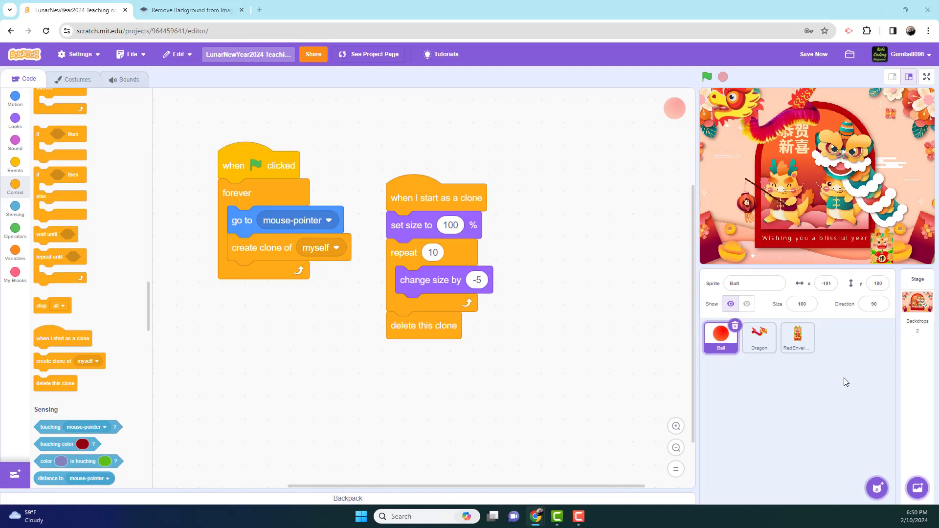
pyautogui.click(759, 337)
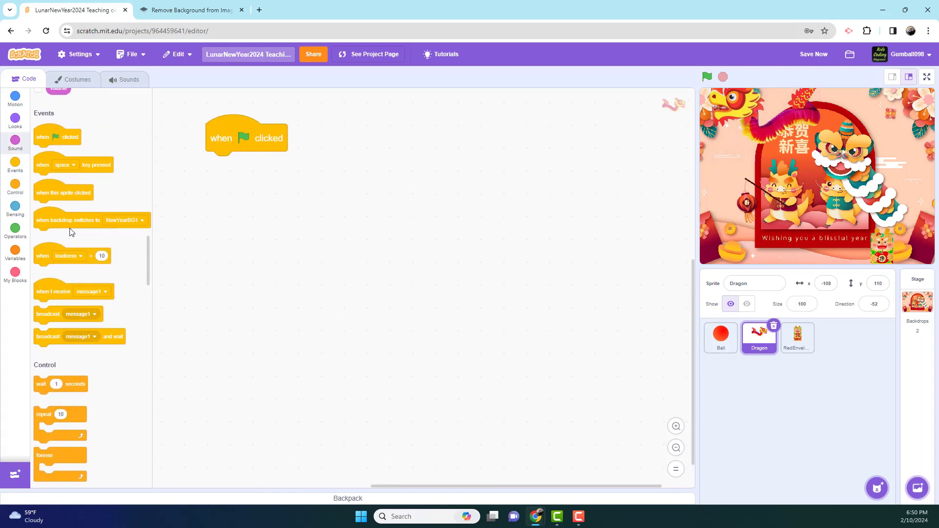
# Give the Dragon a forever loop with point towards mouse-pointer and move 10 steps
pyautogui.scroll(-3)
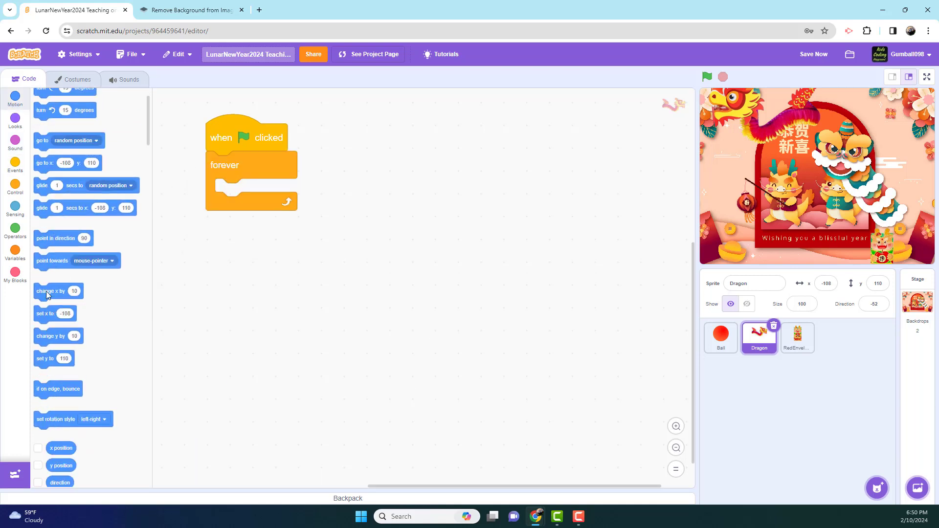
pyautogui.moveTo(77, 260); pyautogui.dragTo(246, 193)
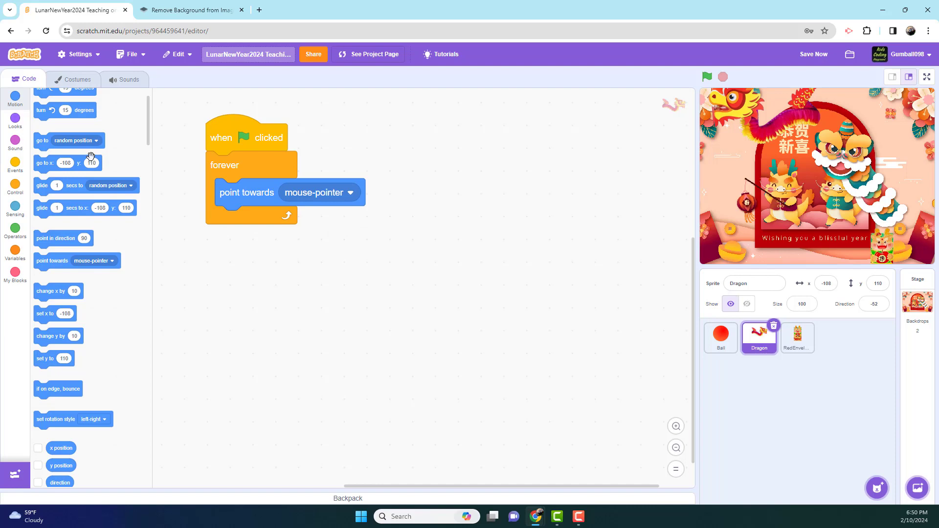
pyautogui.moveTo(59, 118); pyautogui.dragTo(350, 246)
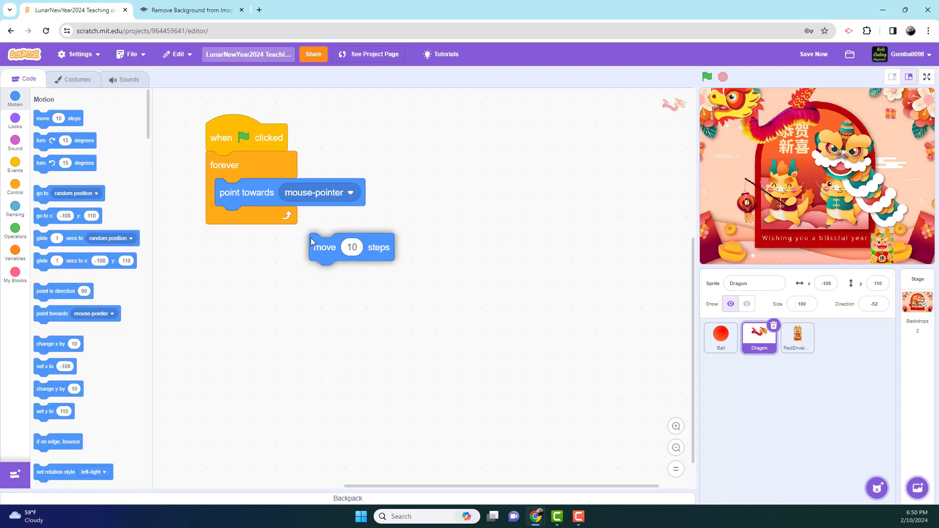
pyautogui.moveTo(323, 247); pyautogui.dragTo(231, 219)
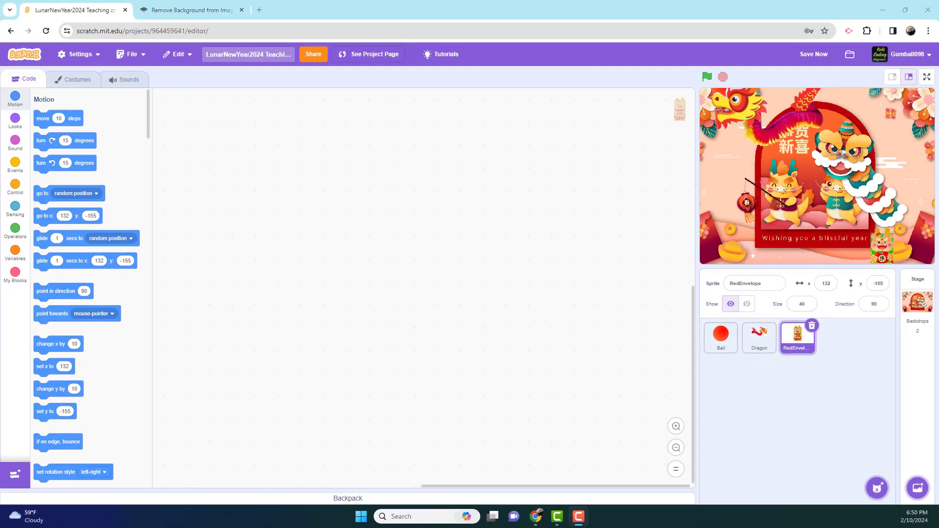
pyautogui.moveTo(190, 263)
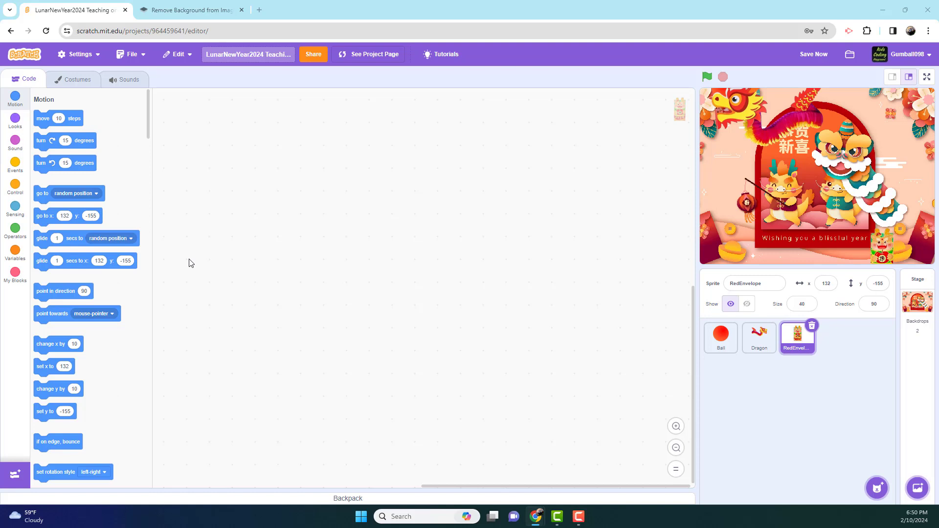
# Start RedEnvelope's script with a green flag, create a global Money variable, and set Money to 0
pyautogui.click(15, 168)
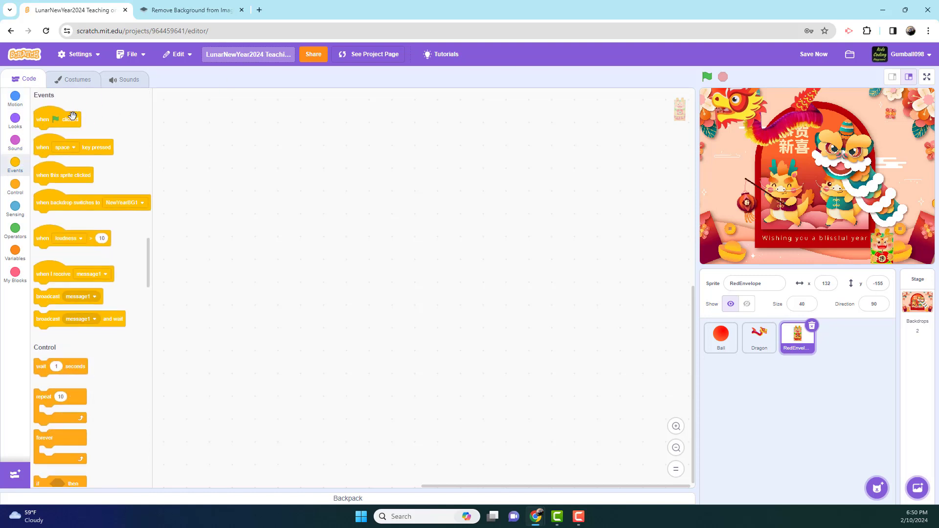
pyautogui.moveTo(57, 118); pyautogui.dragTo(237, 131)
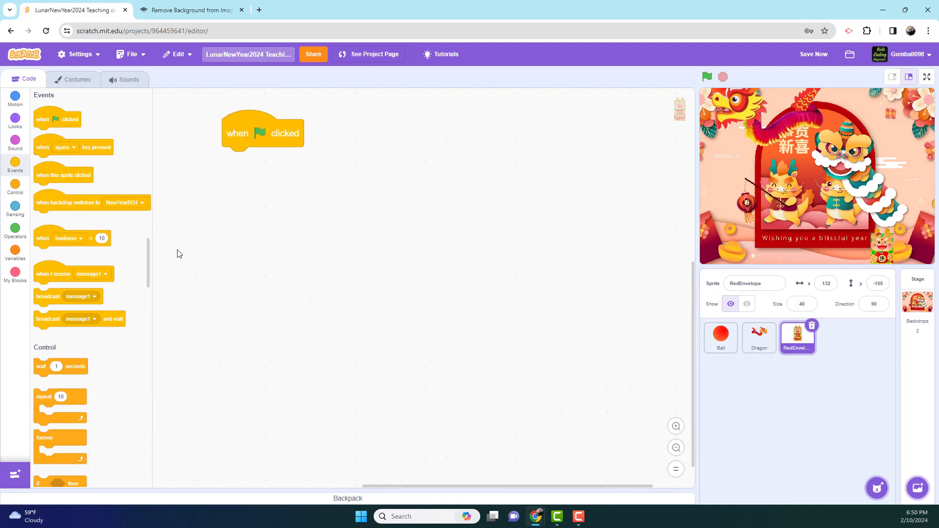
pyautogui.click(16, 253)
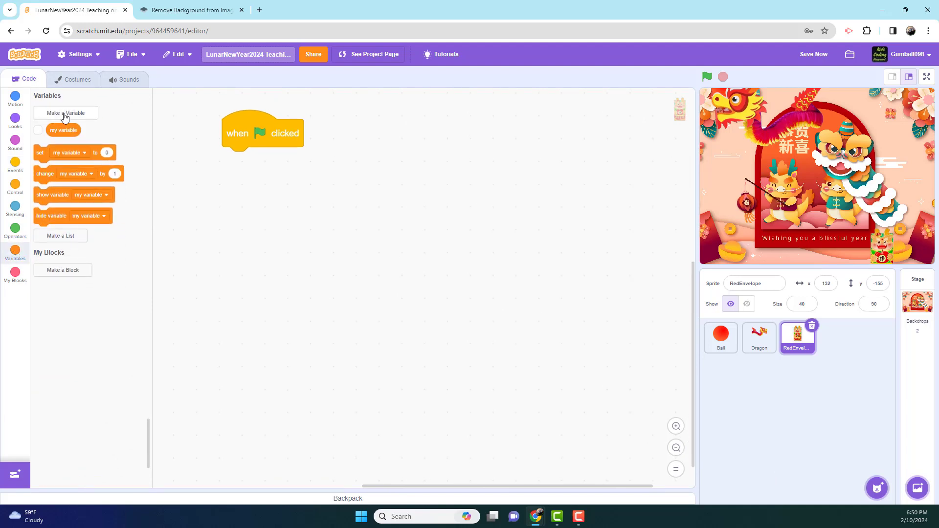
pyautogui.click(65, 113)
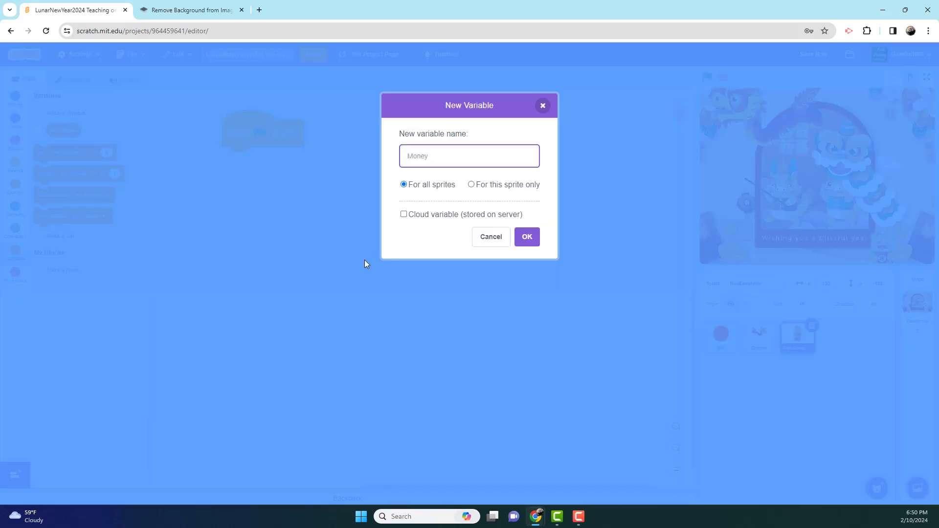
pyautogui.click(526, 237)
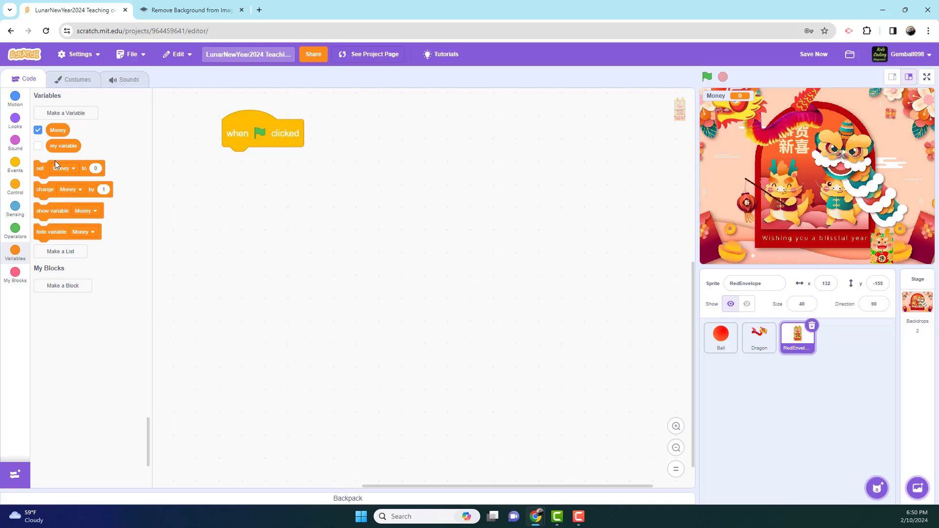
pyautogui.moveTo(54, 168); pyautogui.dragTo(232, 160)
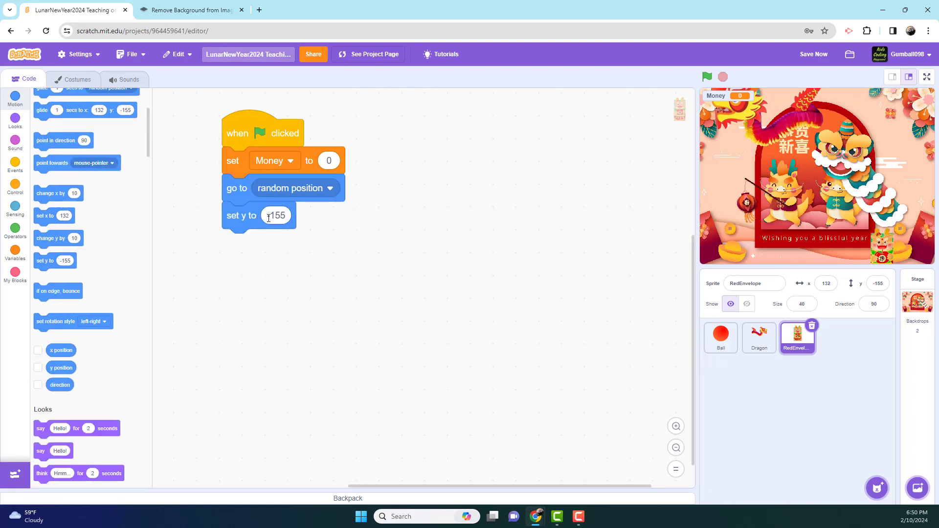
# Set the envelope's starting y to 180 and make it fall by changing y by -5 forever
pyautogui.write('180')
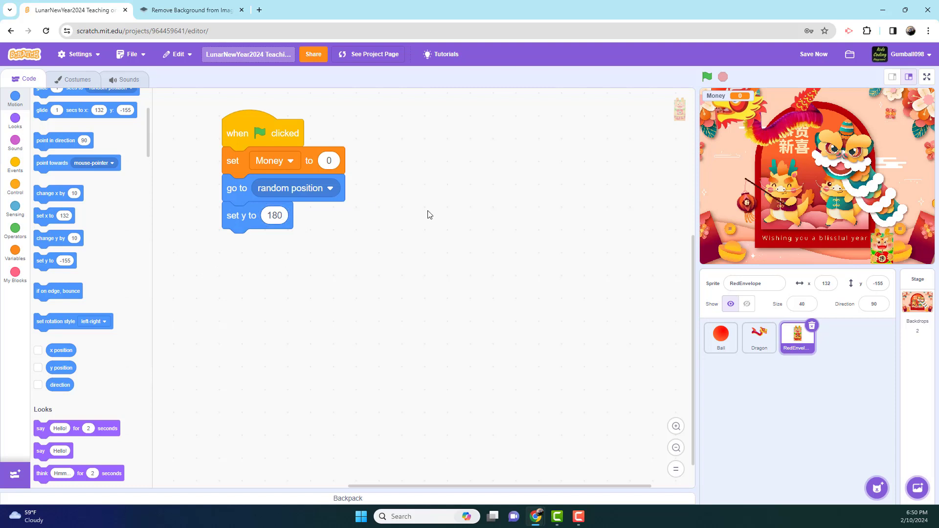
pyautogui.moveTo(596, 163)
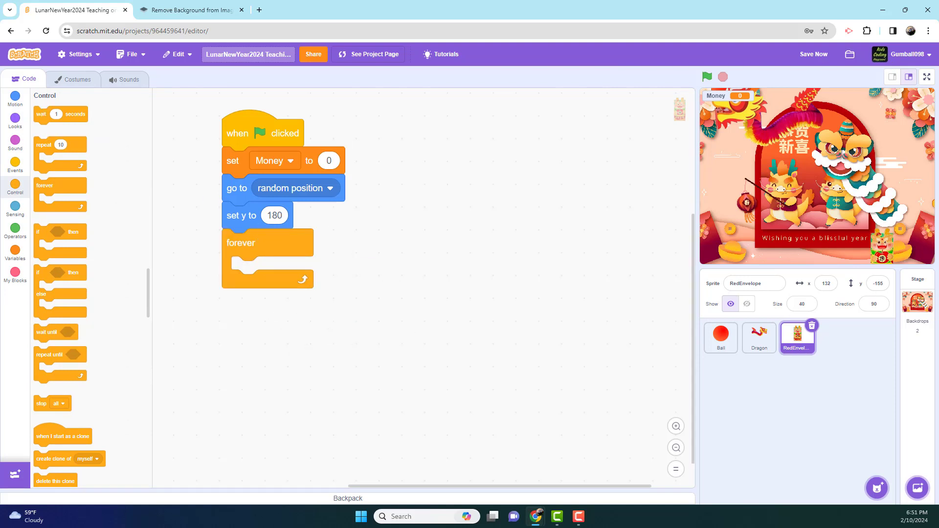
pyautogui.click(15, 97)
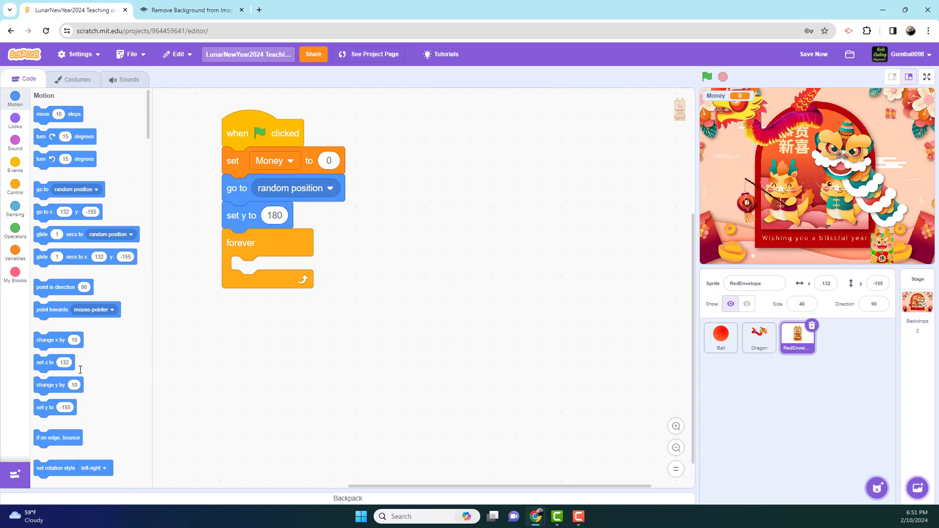
pyautogui.moveTo(67, 294)
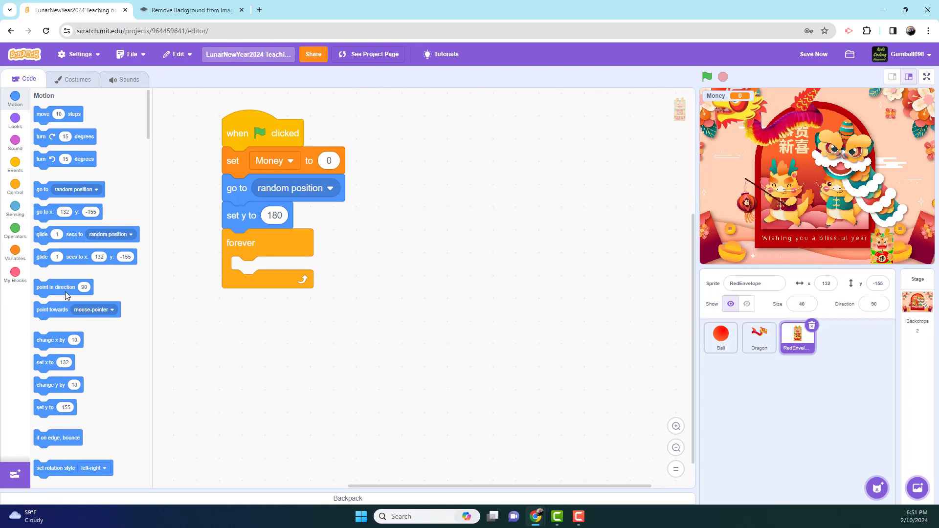
pyautogui.moveTo(59, 384); pyautogui.dragTo(272, 270)
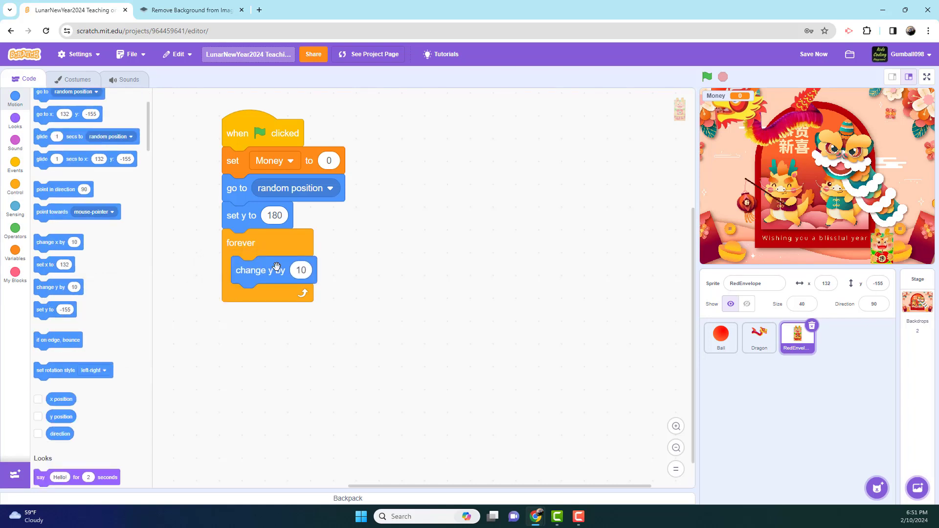
pyautogui.write('-5')
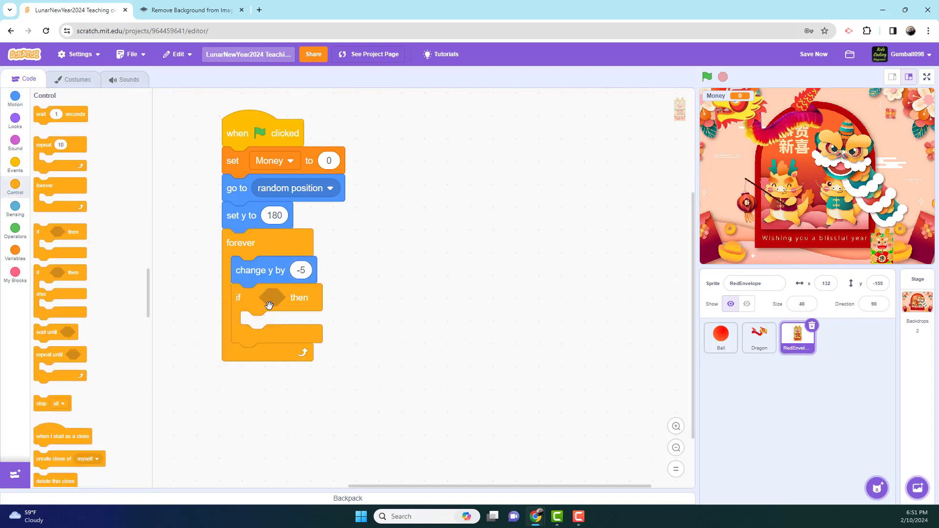
# Add an if y position < -170 check that sends the envelope to a random position and sets y
pyautogui.click(15, 230)
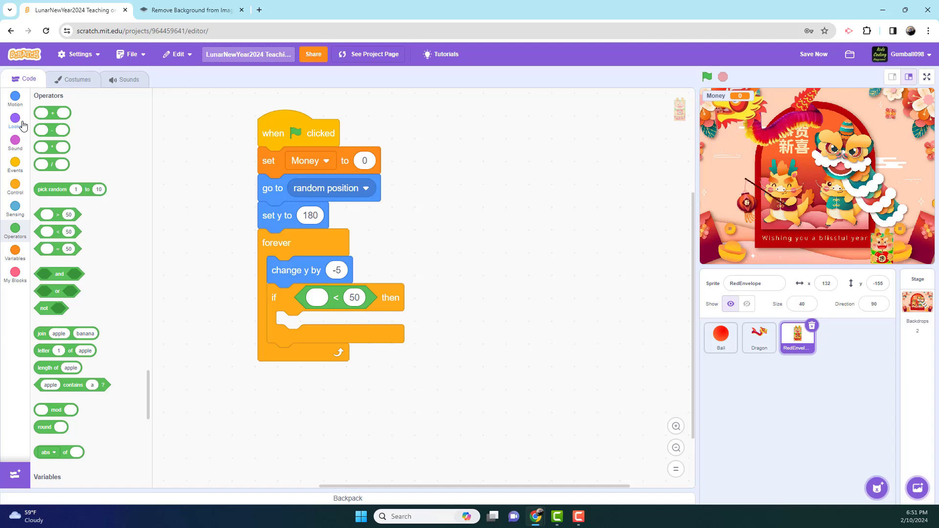
pyautogui.click(15, 99)
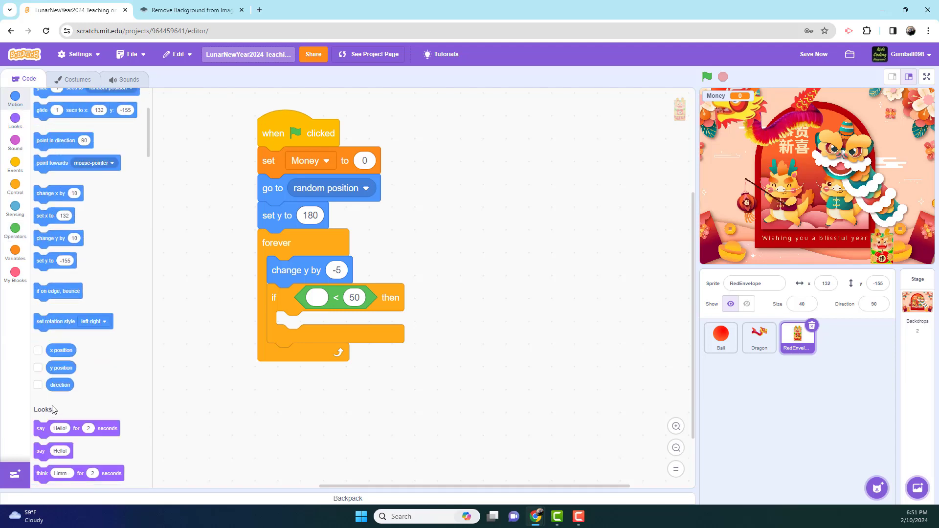
pyautogui.moveTo(61, 368); pyautogui.dragTo(317, 299)
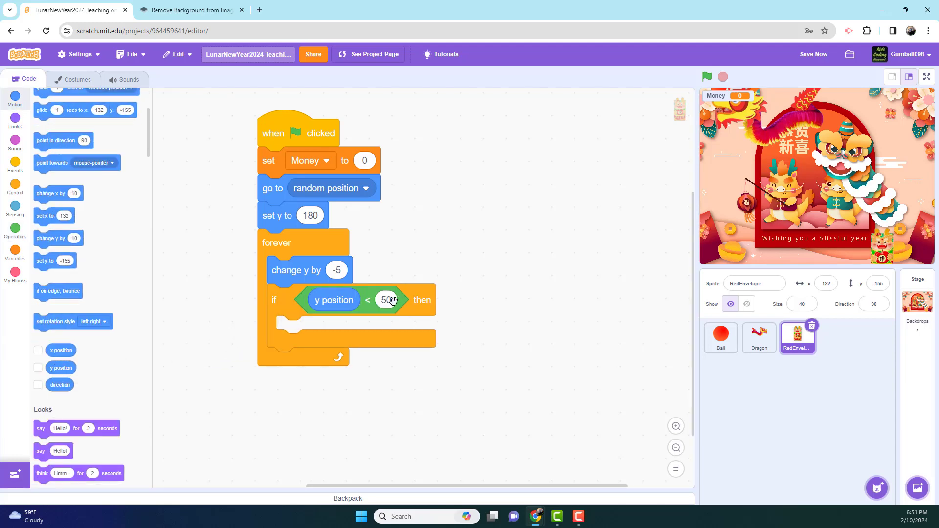
pyautogui.click(387, 300)
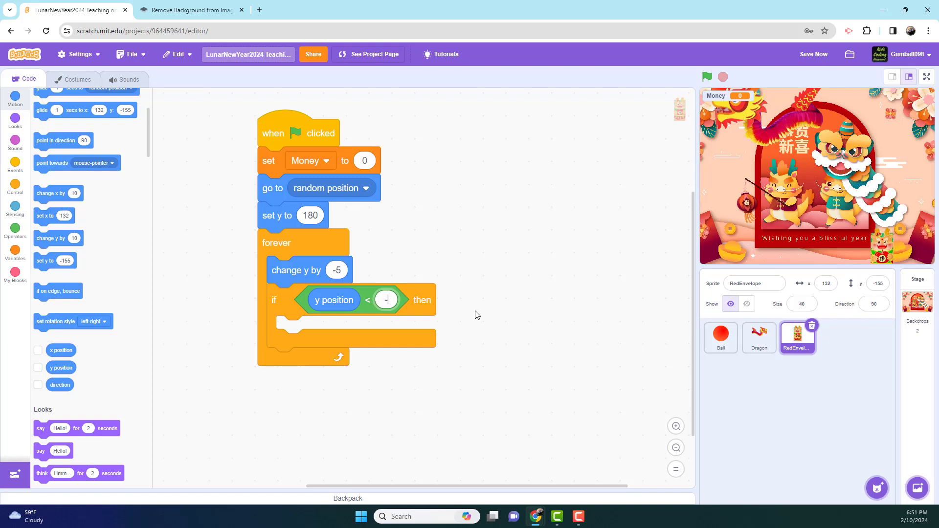
pyautogui.write('-170')
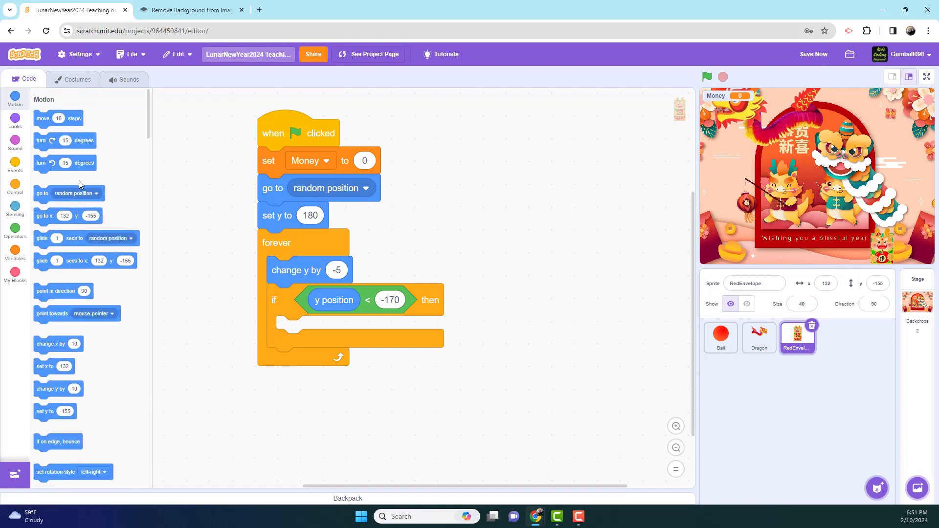
pyautogui.moveTo(69, 192); pyautogui.dragTo(320, 338)
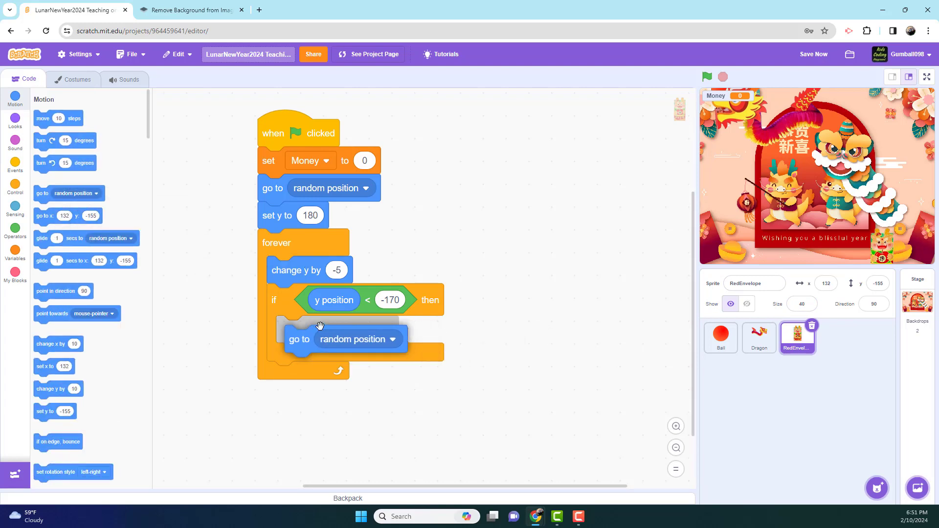
pyautogui.scroll(-3)
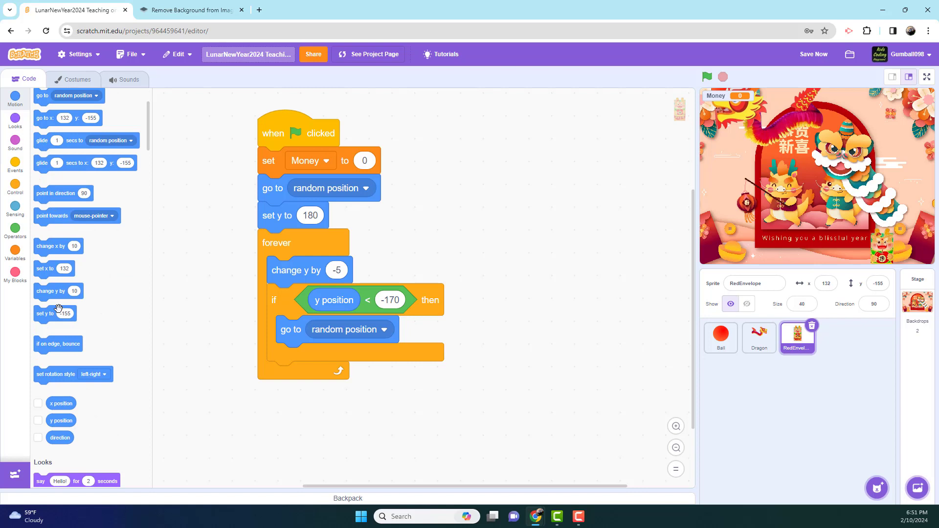
pyautogui.moveTo(53, 313); pyautogui.dragTo(318, 357)
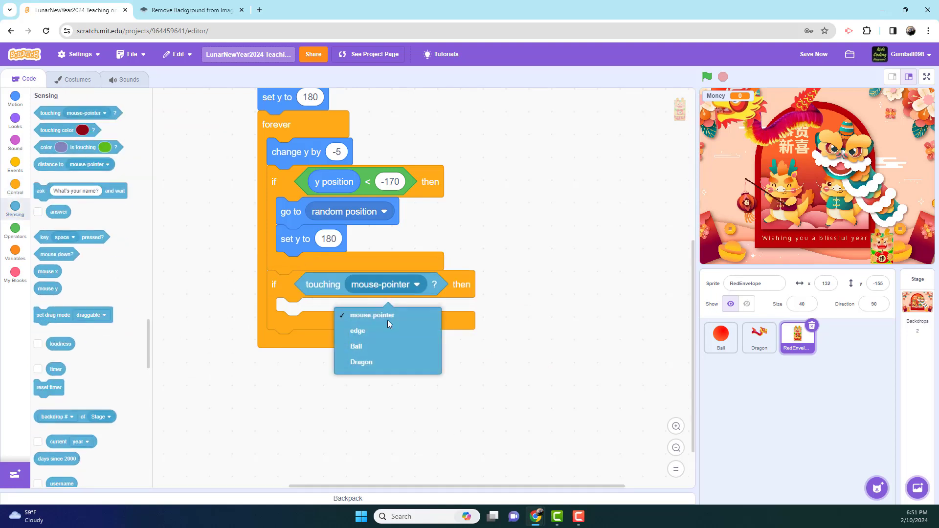
# On touching Dragon, add random 1–10 to Money, switch to next costume, and go to a random position
pyautogui.click(361, 362)
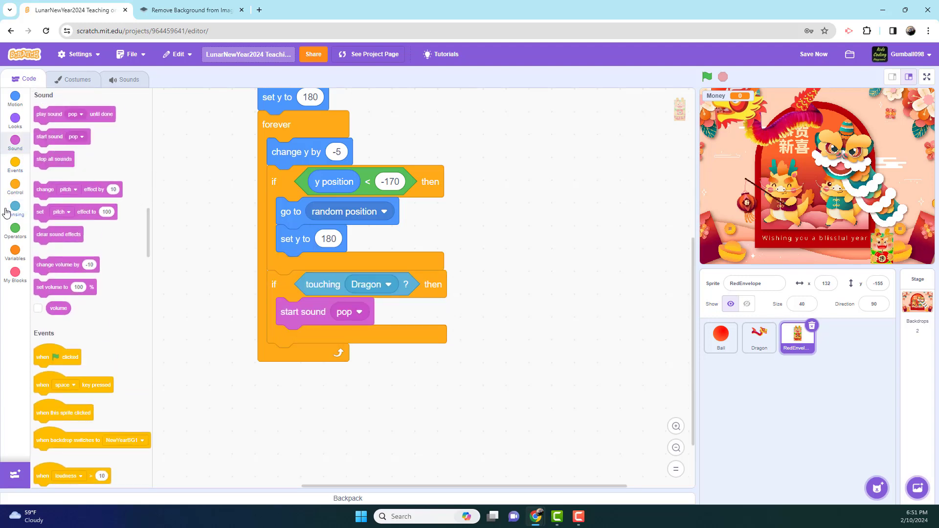
pyautogui.click(15, 242)
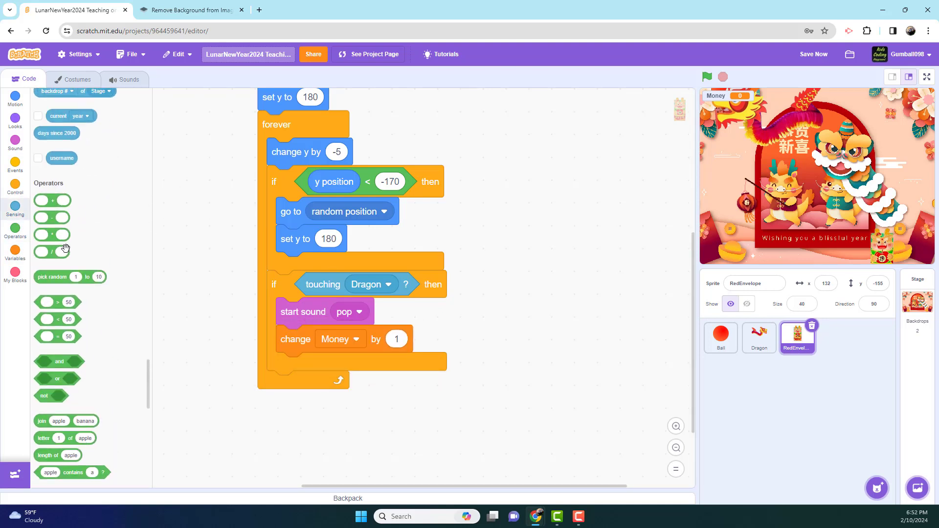
pyautogui.moveTo(53, 276); pyautogui.dragTo(395, 339)
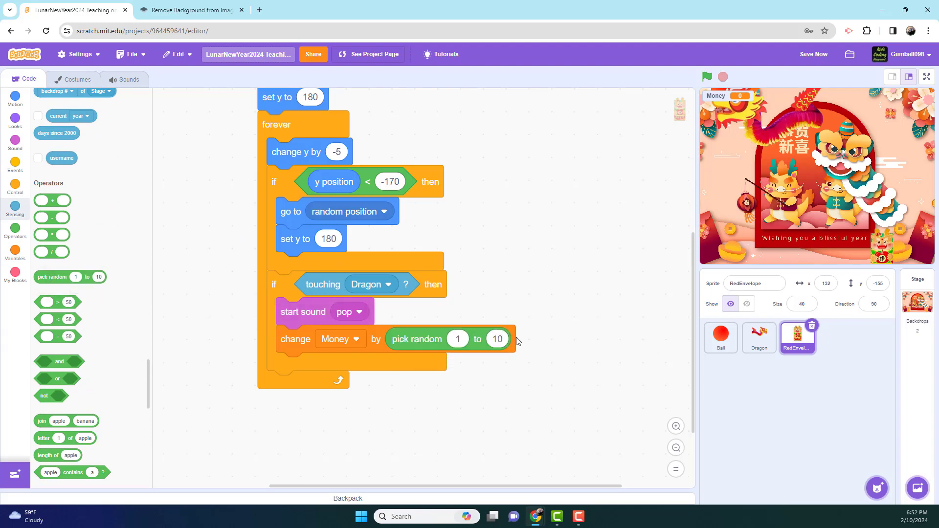
pyautogui.click(16, 120)
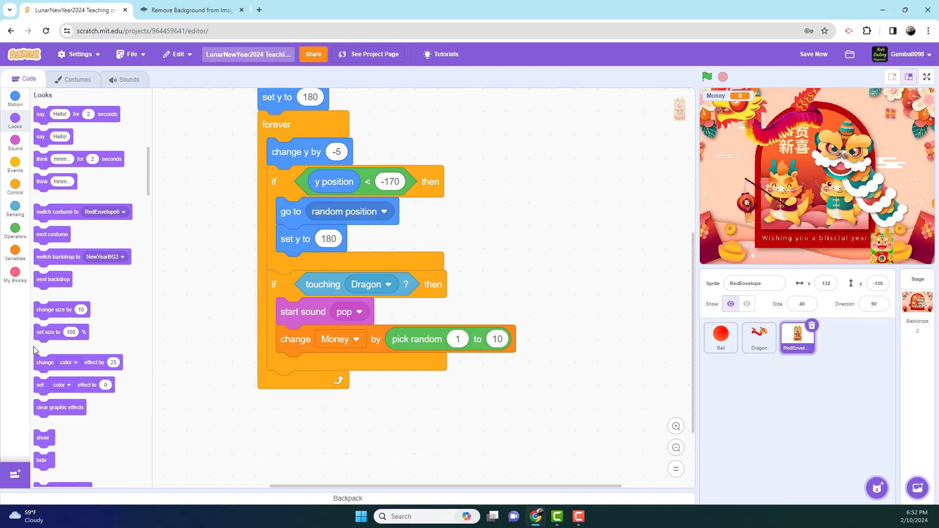
pyautogui.moveTo(37, 233)
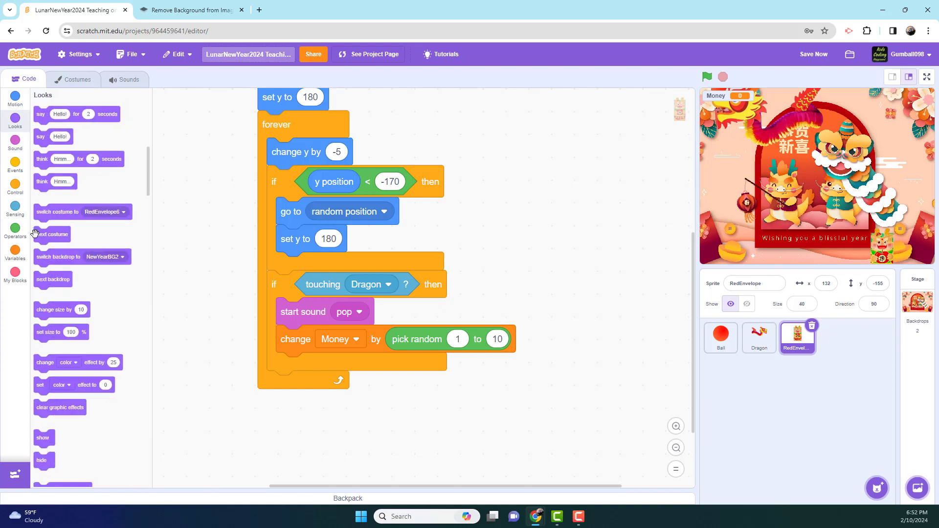
pyautogui.moveTo(52, 234); pyautogui.dragTo(306, 367)
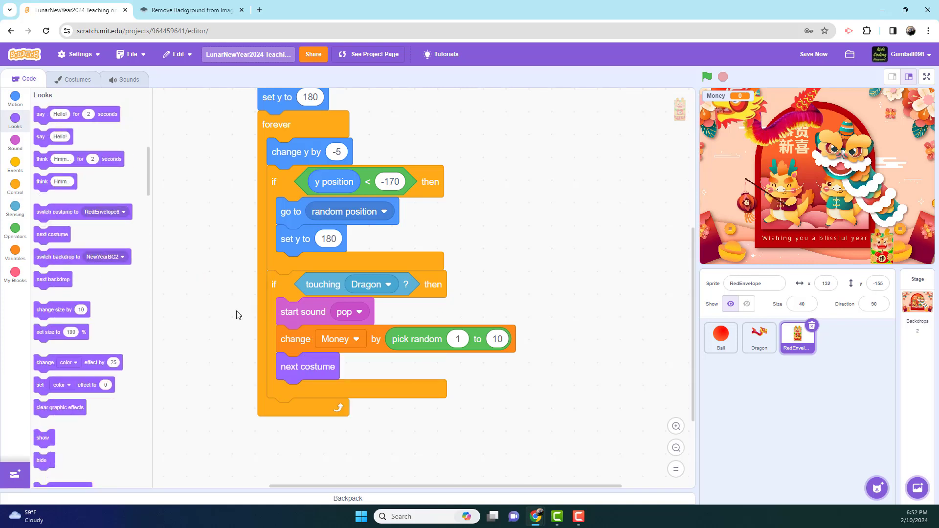
pyautogui.click(15, 98)
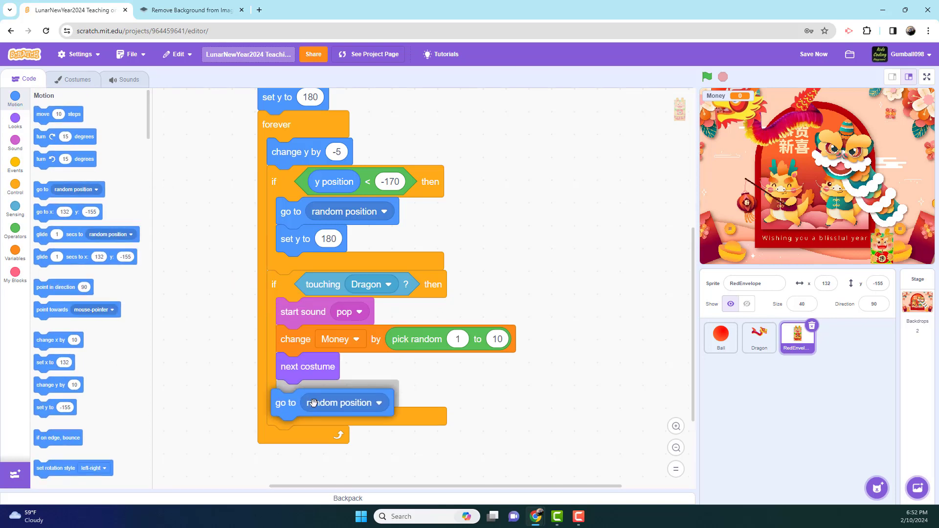
pyautogui.moveTo(311, 403); pyautogui.dragTo(291, 395)
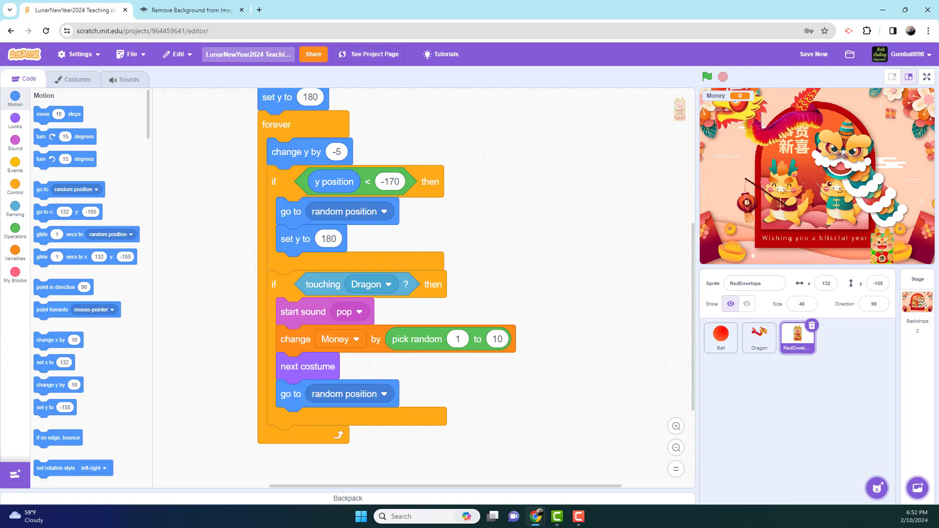
pyautogui.click(77, 80)
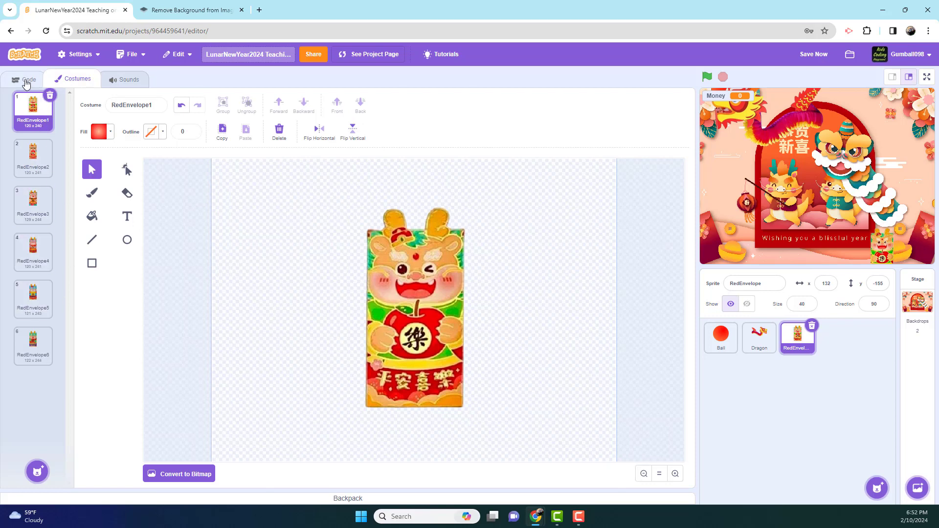
# Add set y to 180 after the red envelope's go to random position in its Dragon-catch branch
pyautogui.click(26, 79)
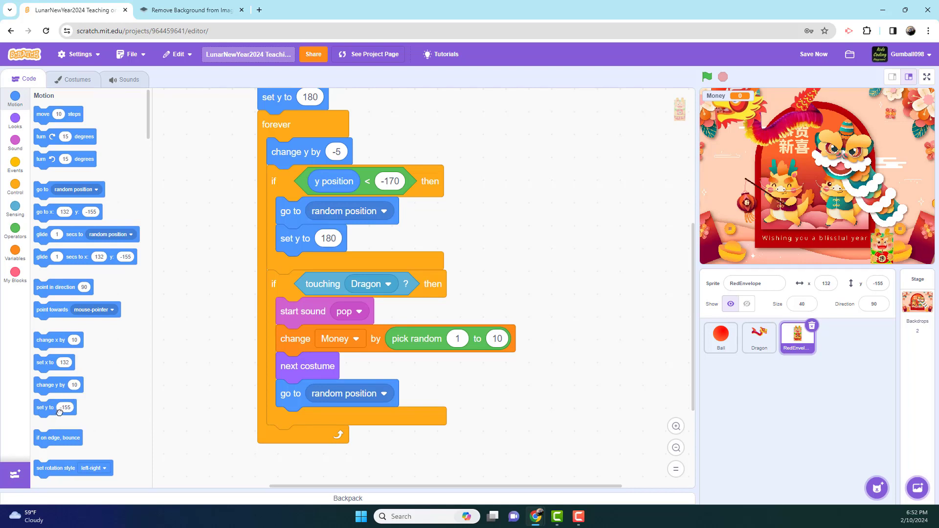
pyautogui.moveTo(58, 407); pyautogui.dragTo(312, 420)
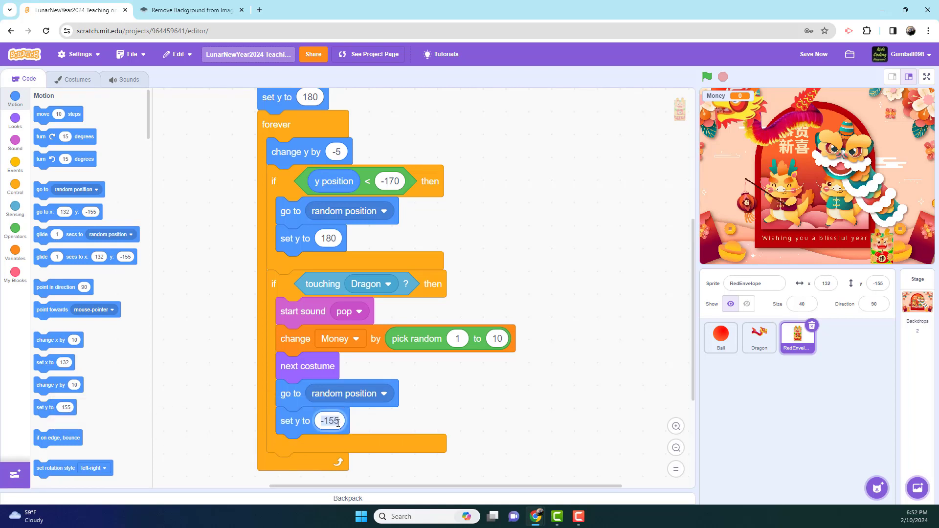
pyautogui.write('180')
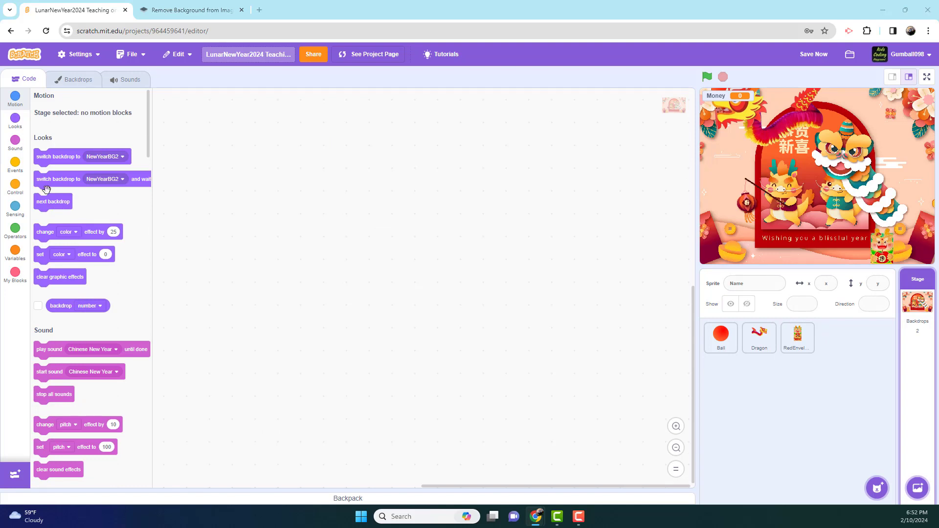
# Give the Stage a when green flag clicked hat and confirm its Chinese New Year sound
pyautogui.click(17, 165)
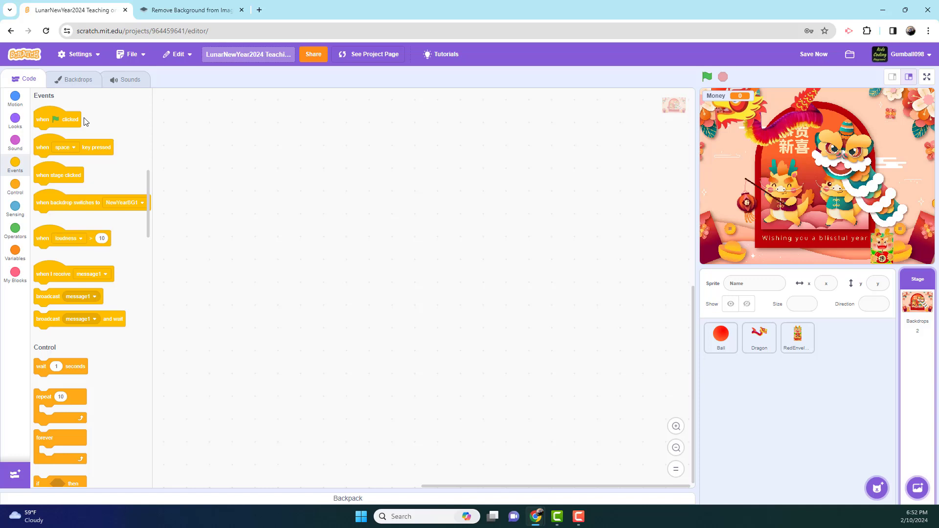
pyautogui.moveTo(59, 119); pyautogui.dragTo(258, 160)
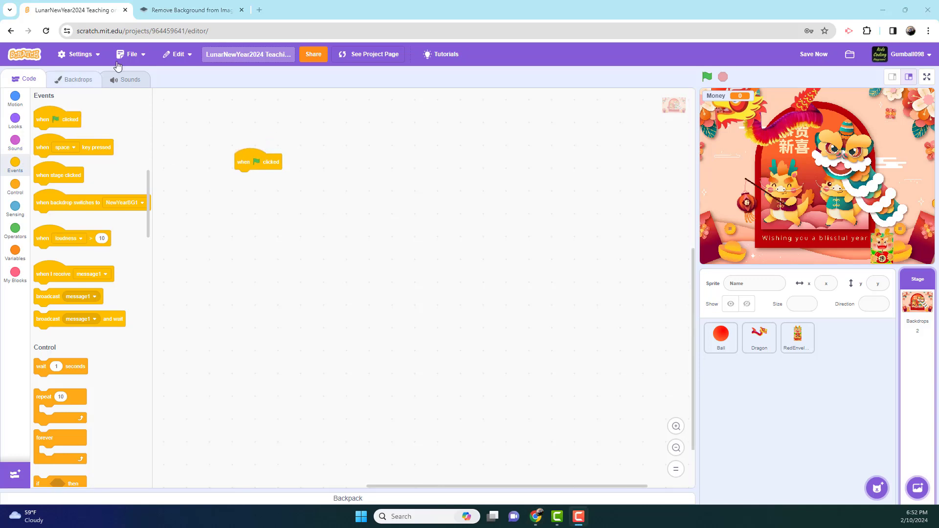
pyautogui.click(16, 142)
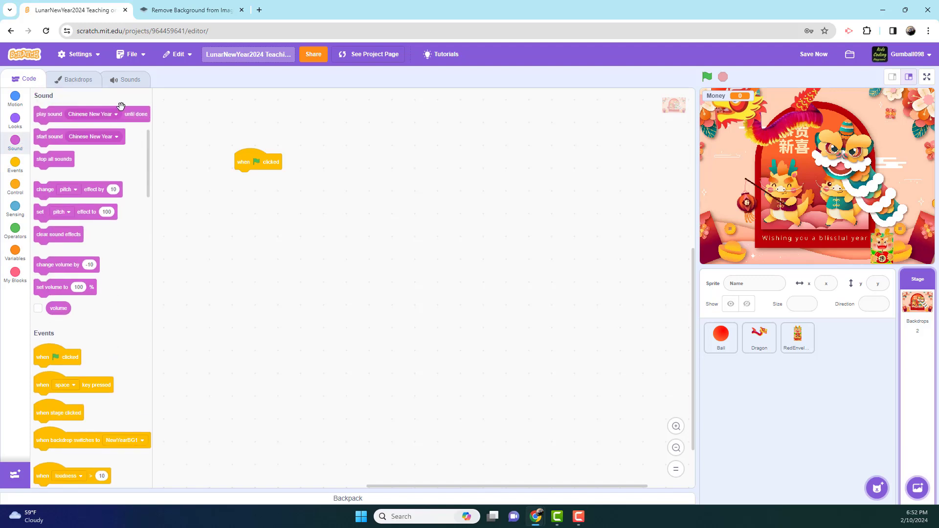
pyautogui.moveTo(121, 91)
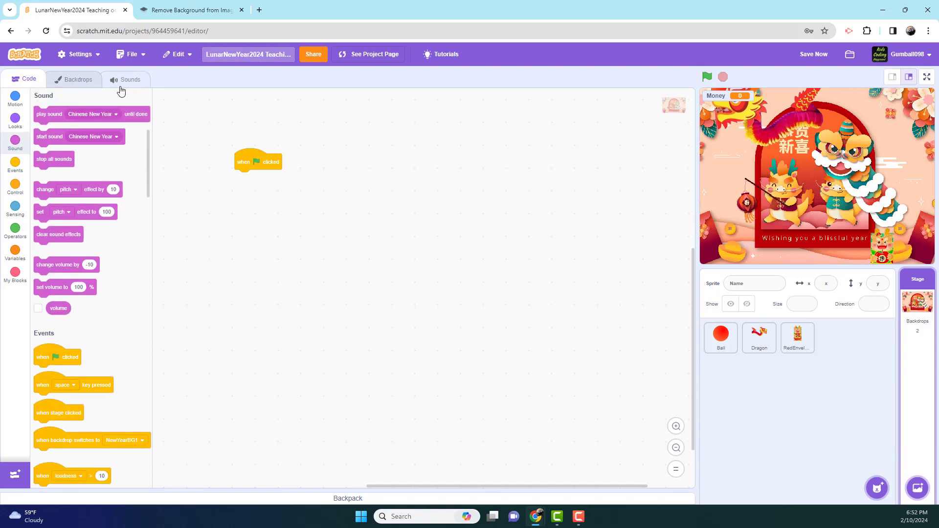
pyautogui.click(131, 80)
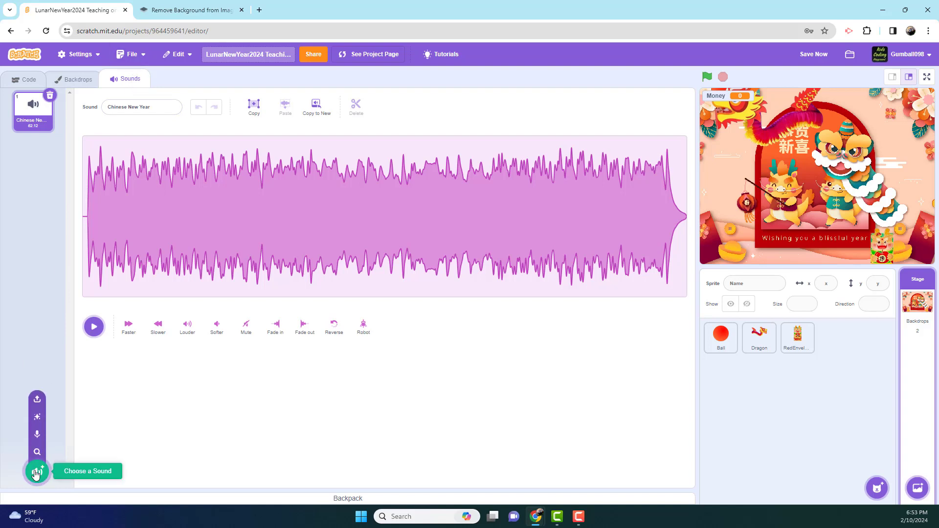
pyautogui.moveTo(21, 396)
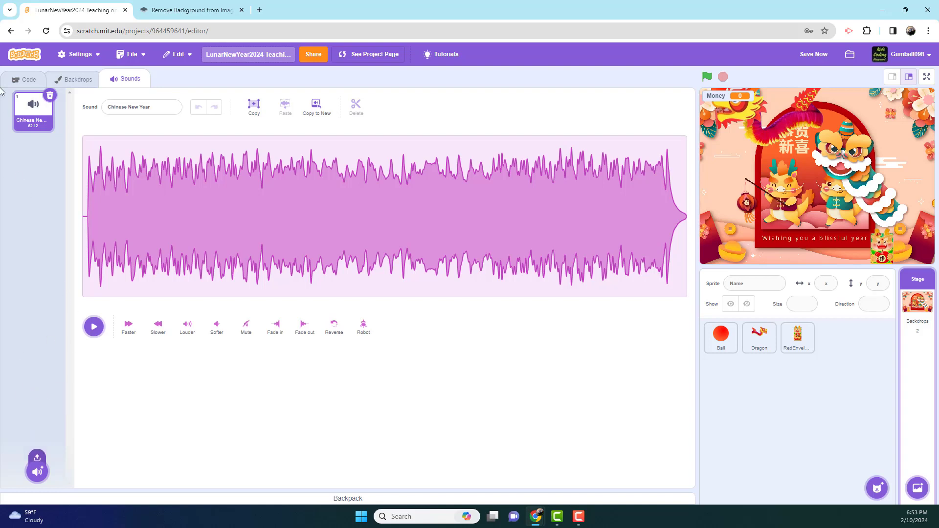
pyautogui.click(23, 80)
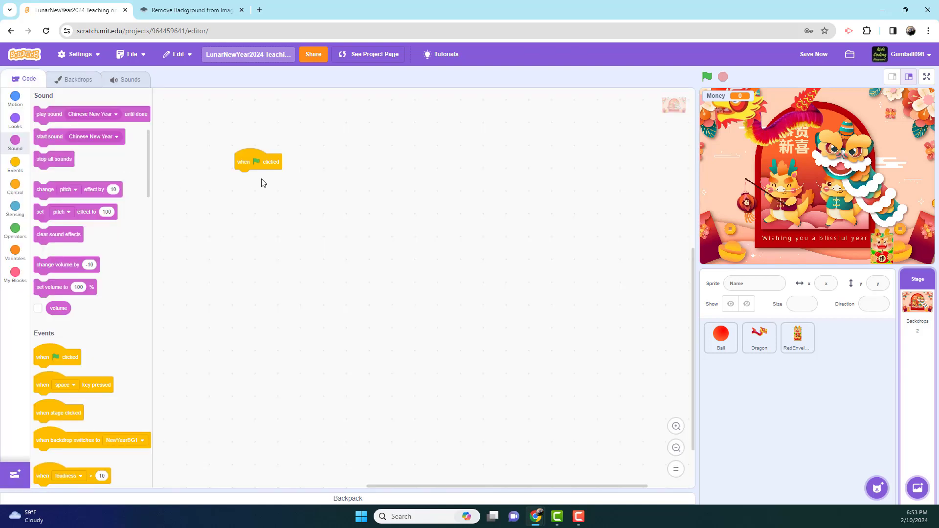
# Add set volume to 50% under the Stage's green-flag hat, save, and open Money readout options
pyautogui.moveTo(258, 162); pyautogui.dragTo(286, 163)
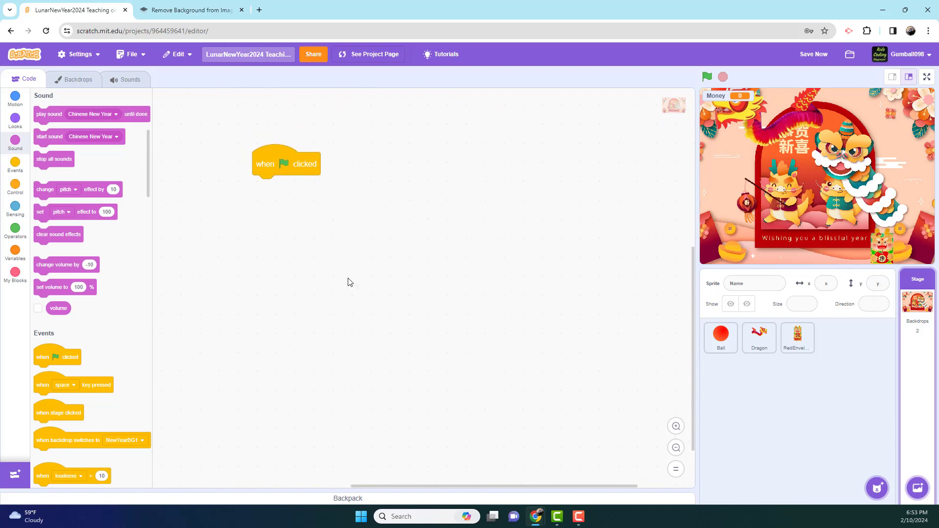
pyautogui.moveTo(54, 287); pyautogui.dragTo(278, 187)
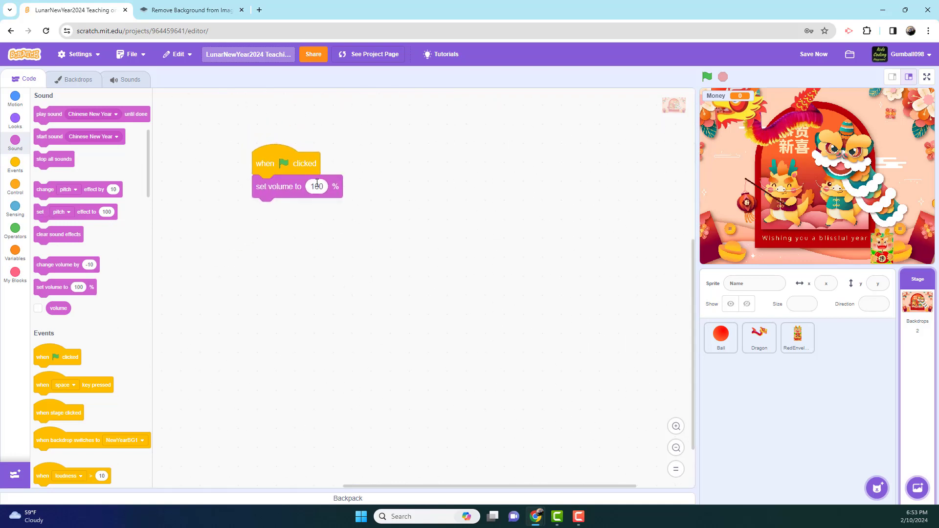
pyautogui.write('50')
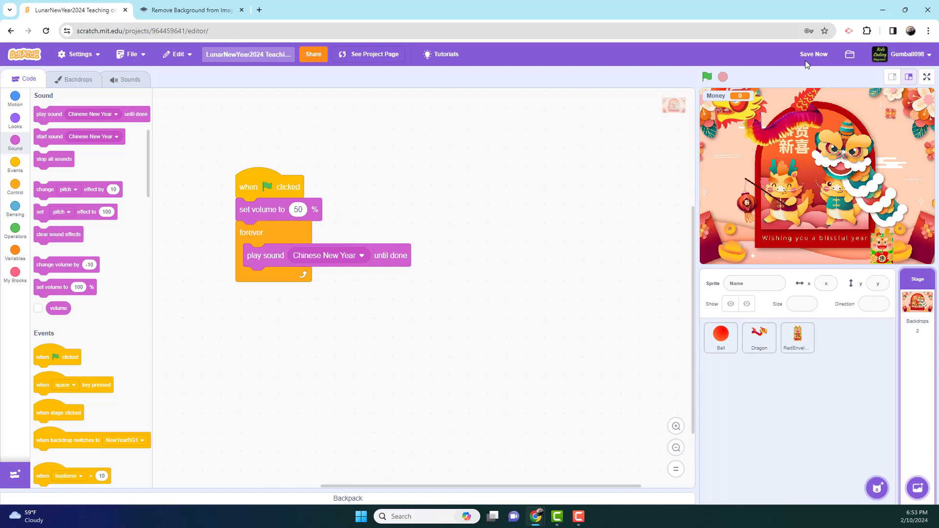
pyautogui.click(813, 54)
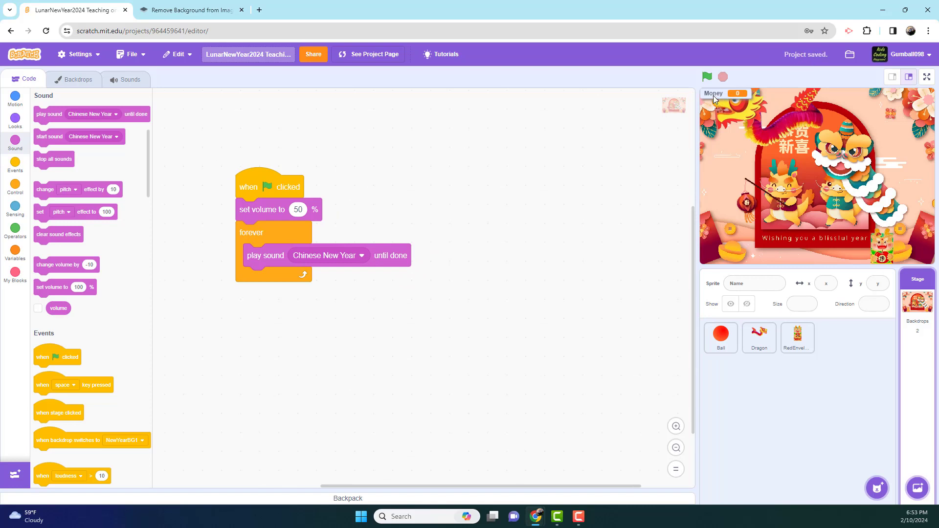
pyautogui.rightClick(713, 93)
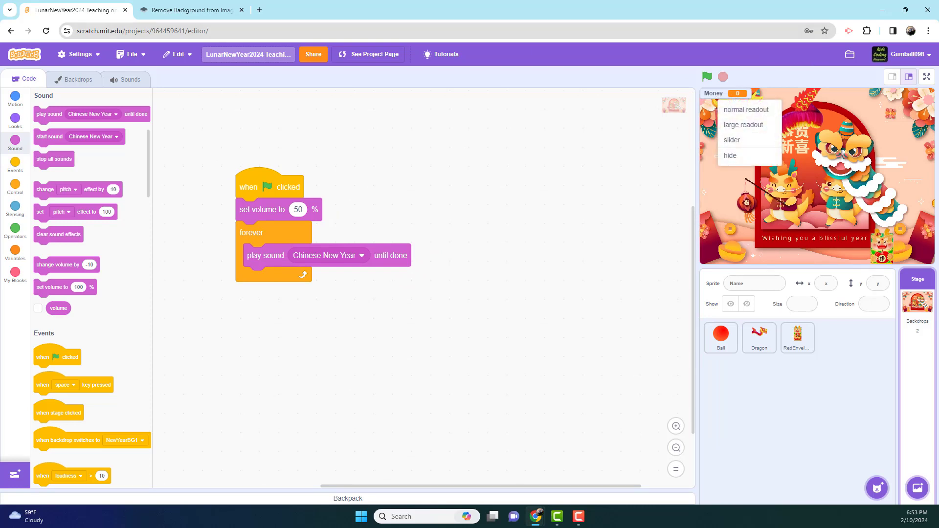
pyautogui.moveTo(534, 186)
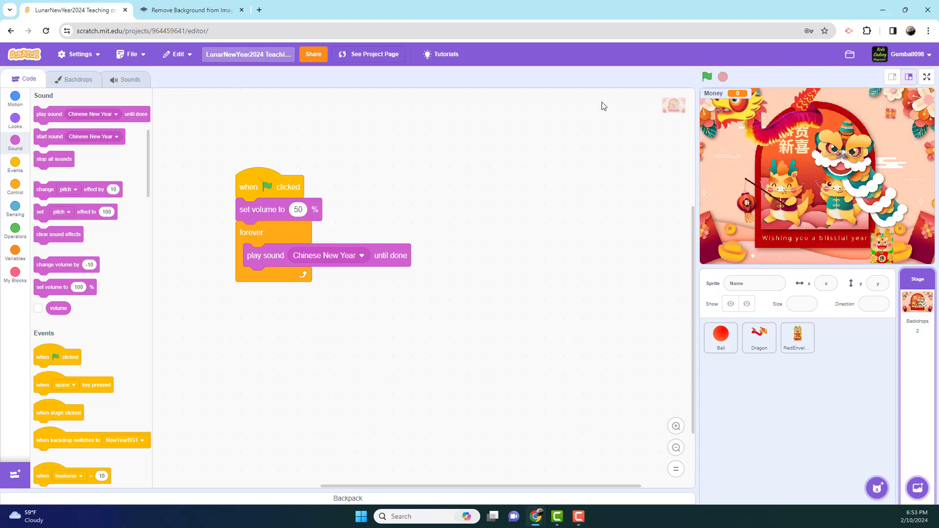
pyautogui.moveTo(706, 77)
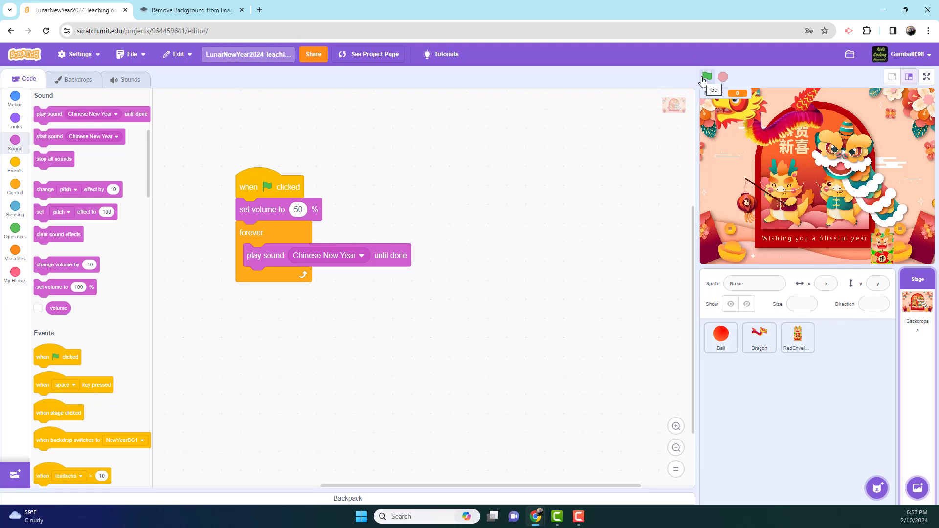
# Run the game full screen, catching red envelopes until Money reaches 214
pyautogui.click(706, 77)
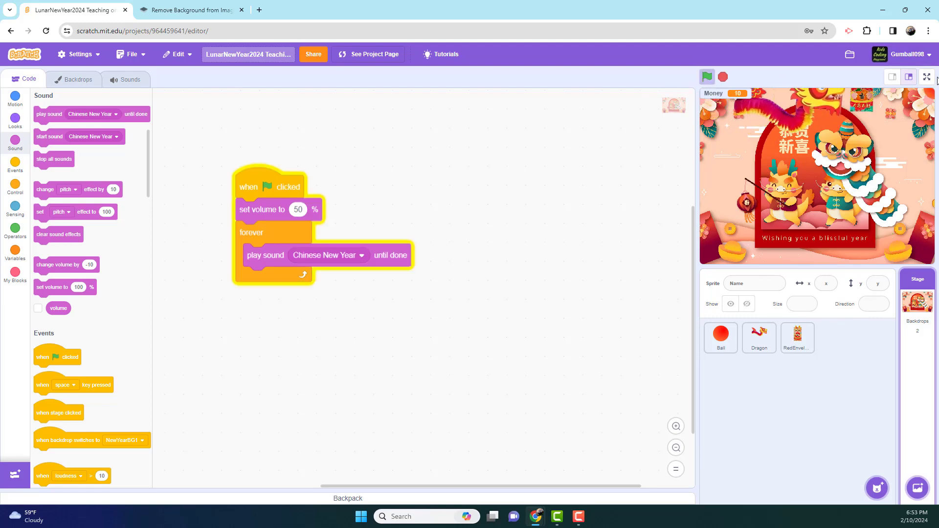
pyautogui.click(927, 77)
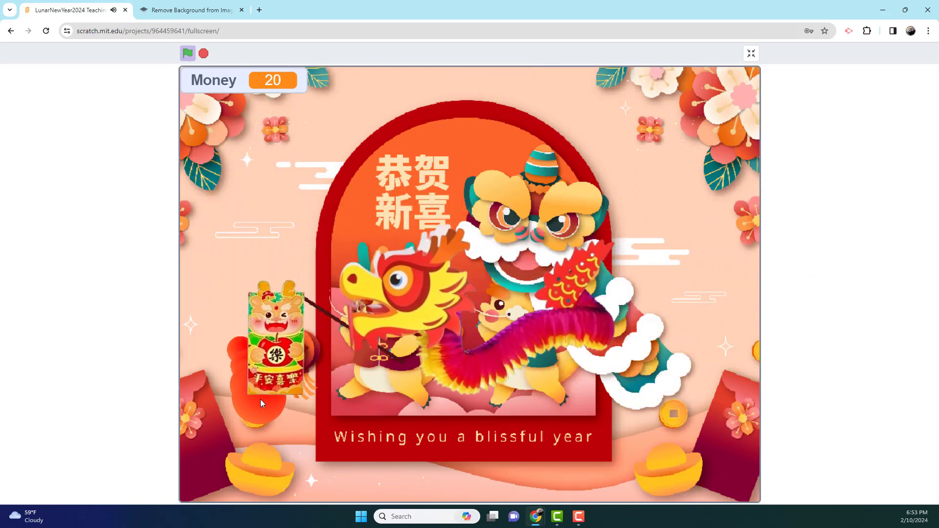
pyautogui.click(276, 345)
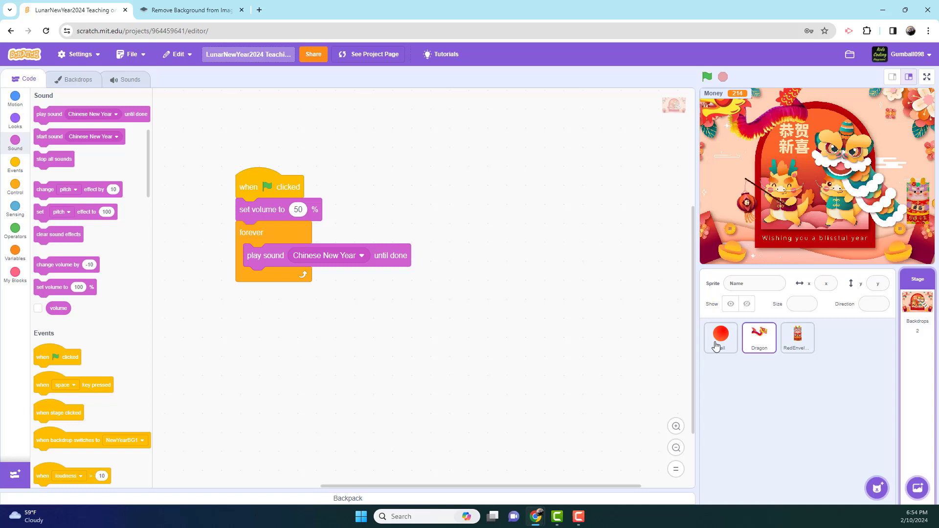
pyautogui.click(797, 337)
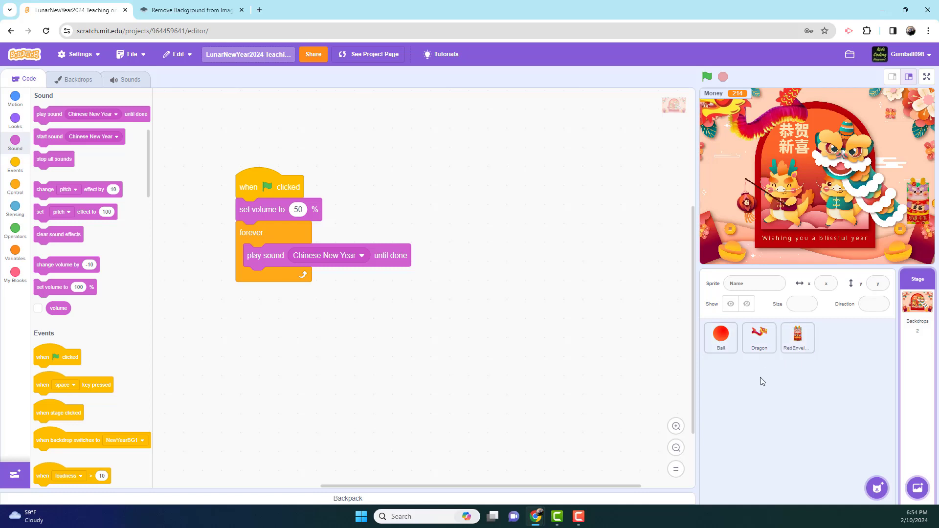
pyautogui.moveTo(732, 359)
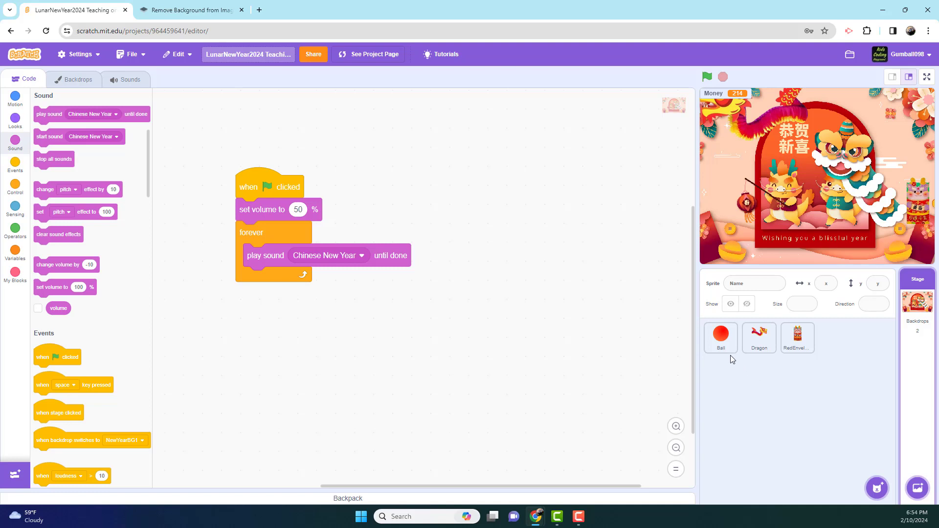
pyautogui.moveTo(581, 433)
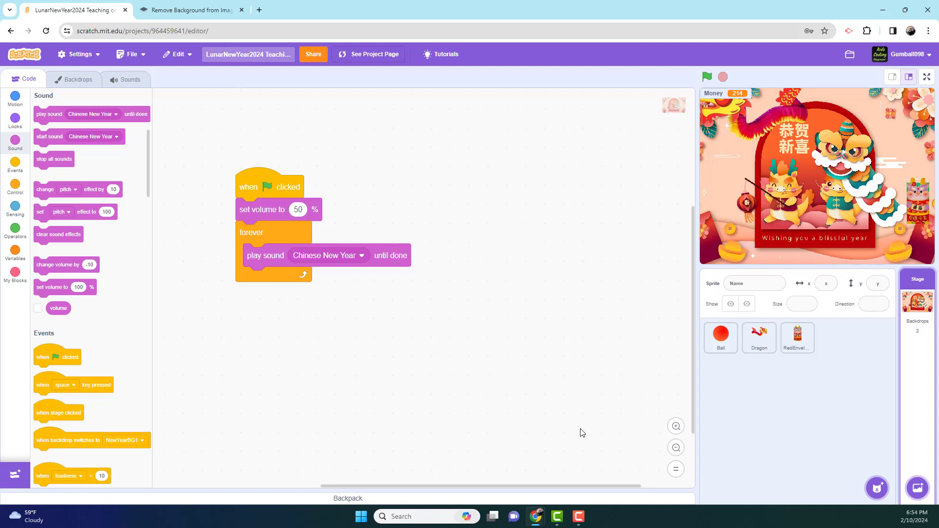